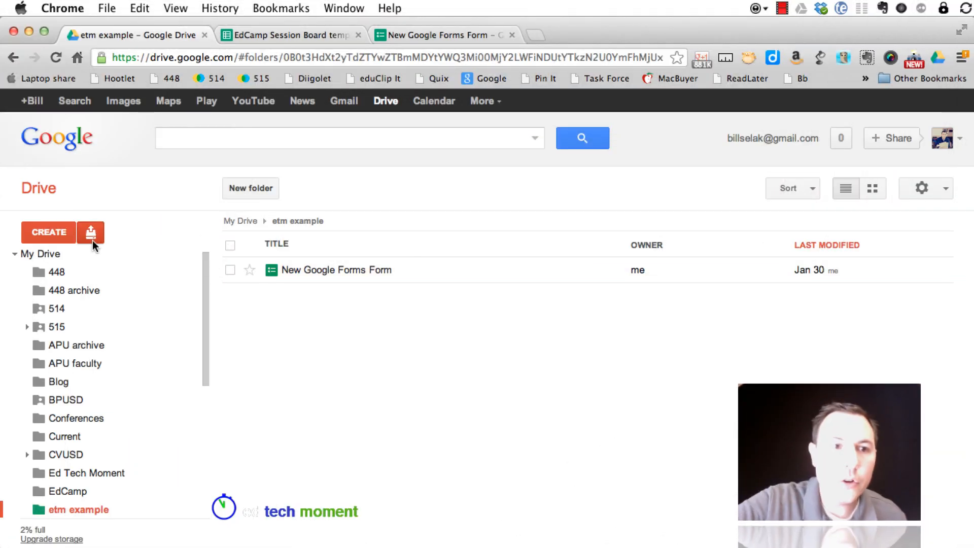
# - Start a new Google Form from the Drive Create menu
pyautogui.click(47, 231)
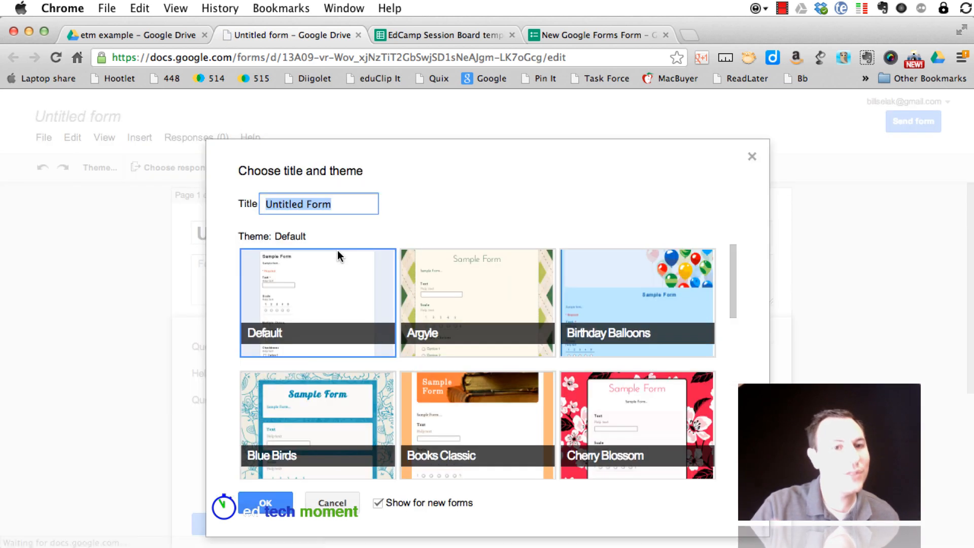
pyautogui.moveTo(315, 222)
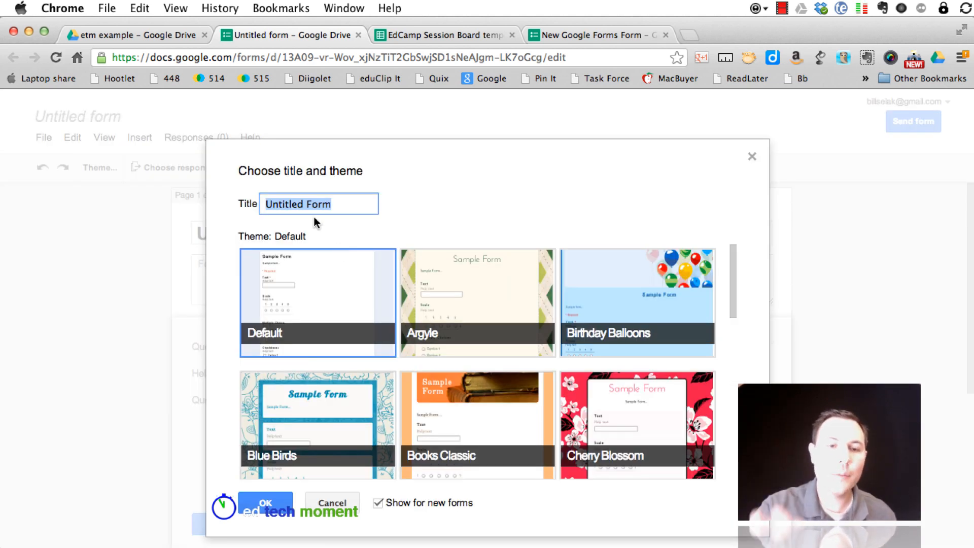
pyautogui.moveTo(438, 422)
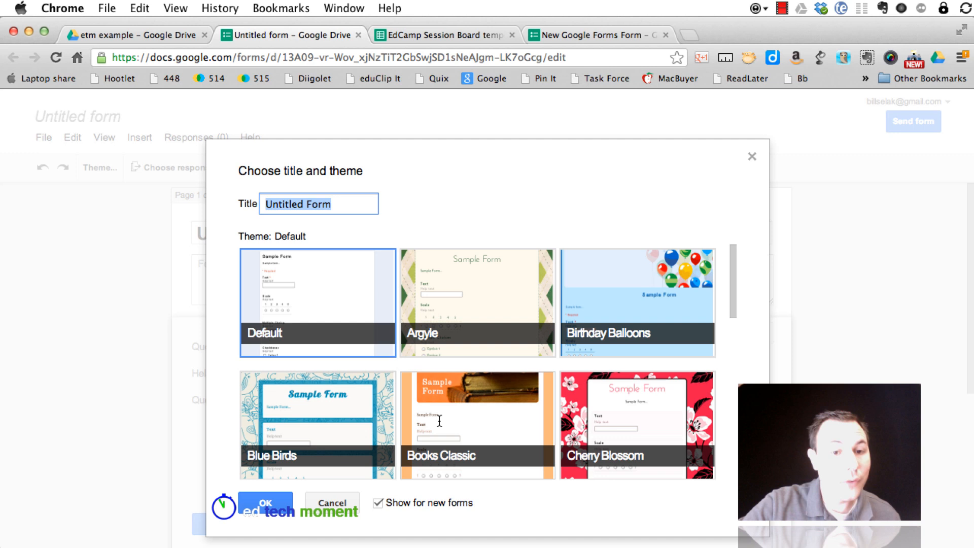
# - Choose the Argyle theme and title the form 'etm eduawesomeness'
pyautogui.click(477, 303)
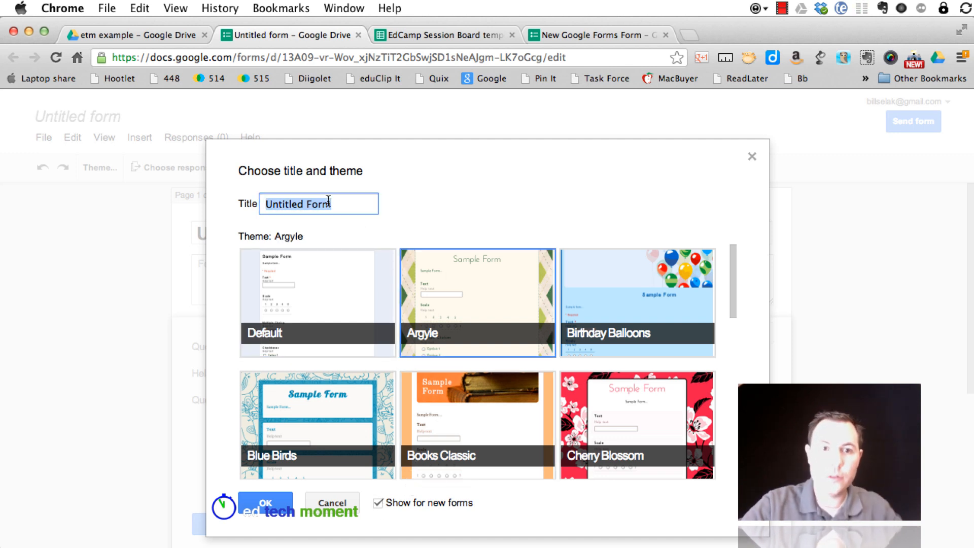
pyautogui.write('etm e')
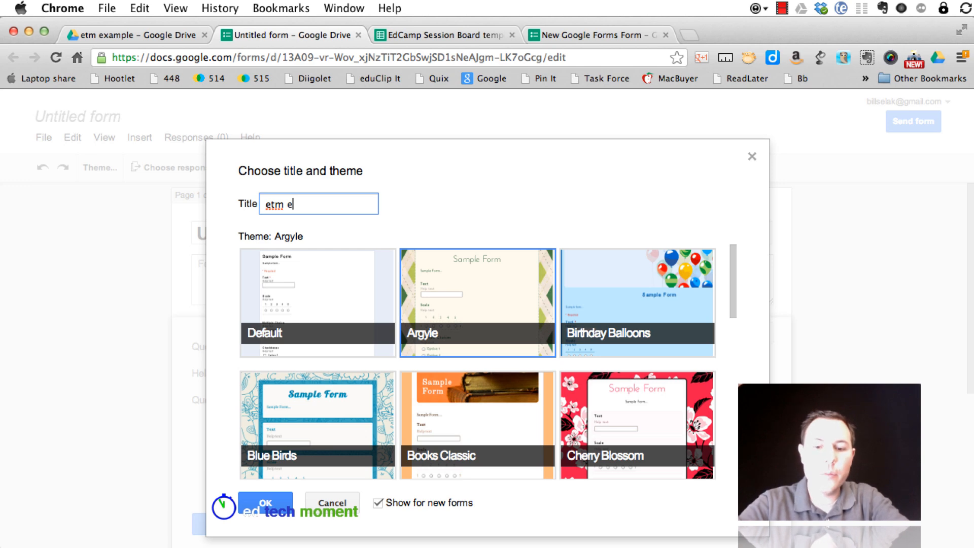
pyautogui.write('duawesomeness')
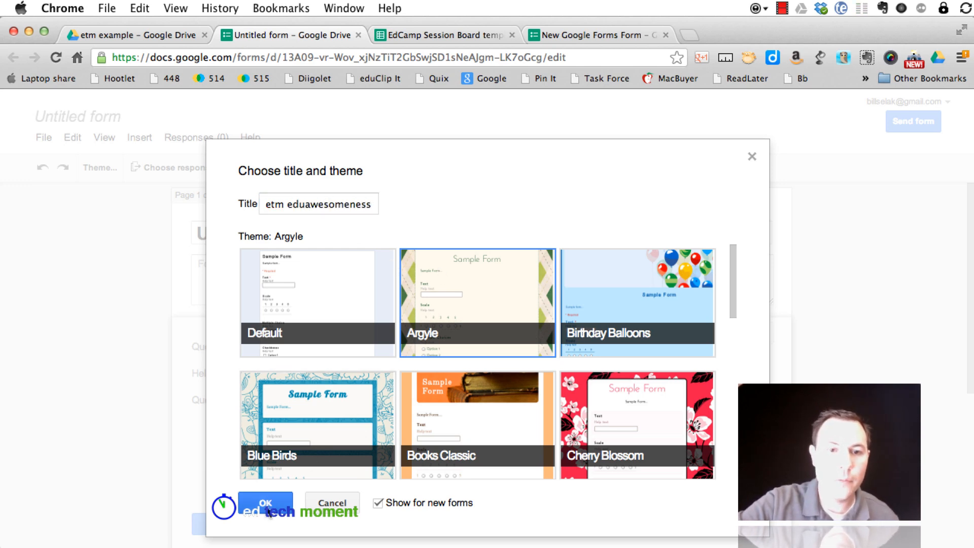
pyautogui.click(265, 506)
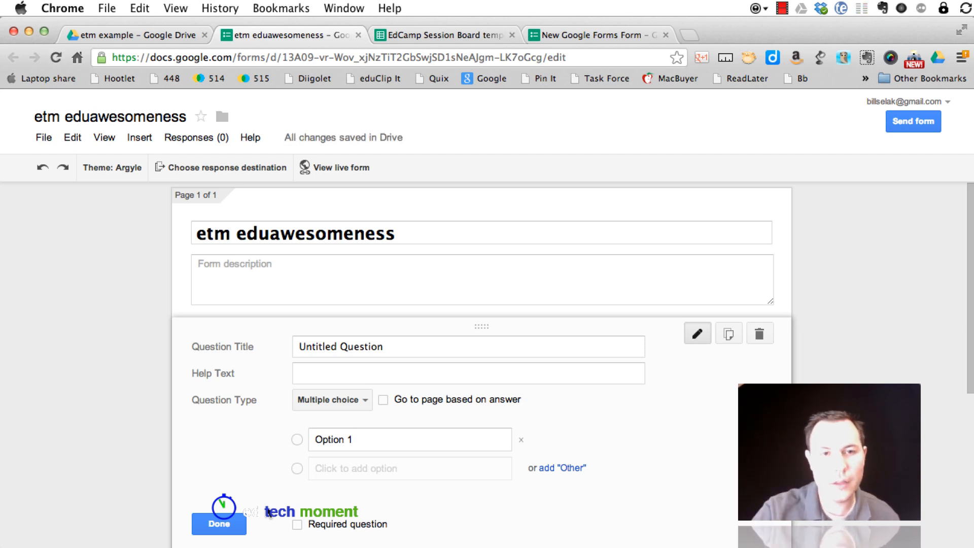
# - Make the first question a required Text question titled 'What is your name?'
pyautogui.click(302, 279)
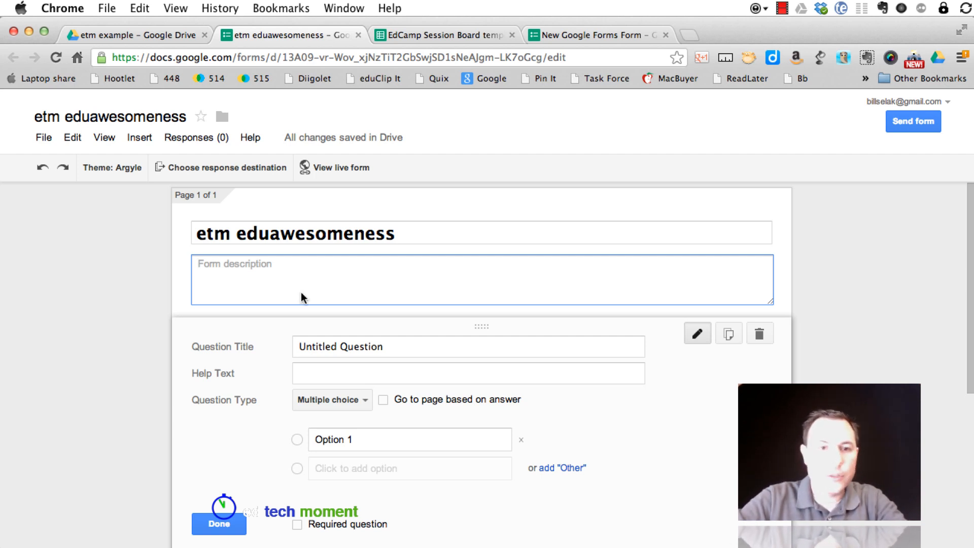
pyautogui.click(467, 347)
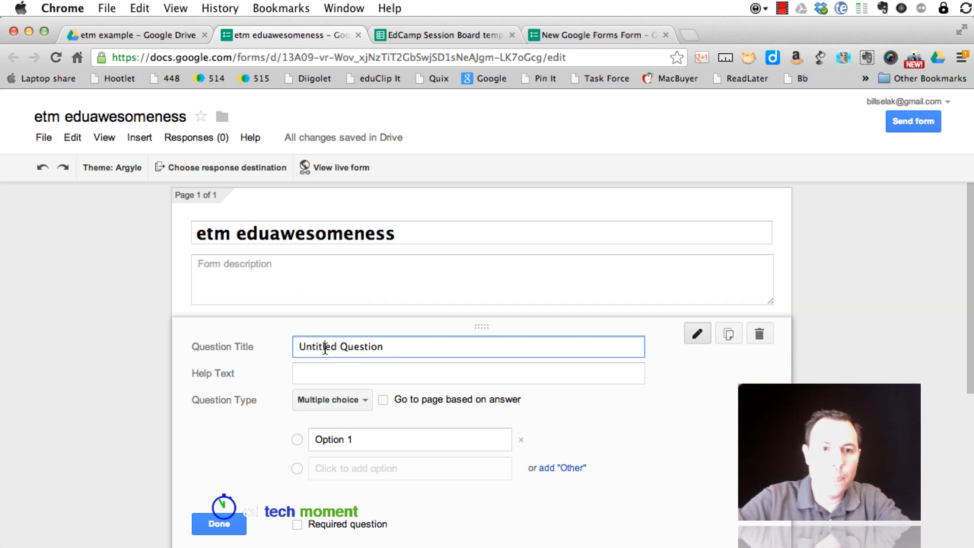
pyautogui.write('What is you')
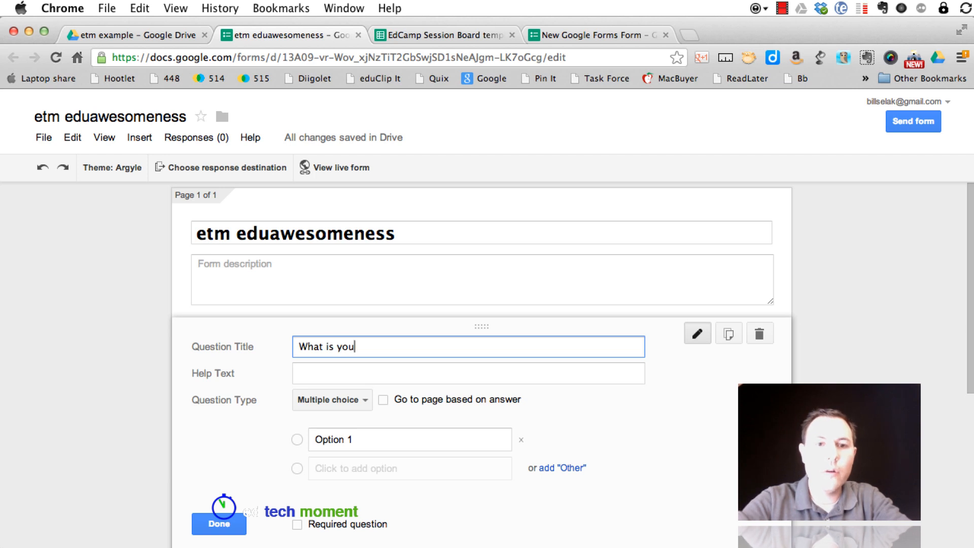
pyautogui.write('r name?')
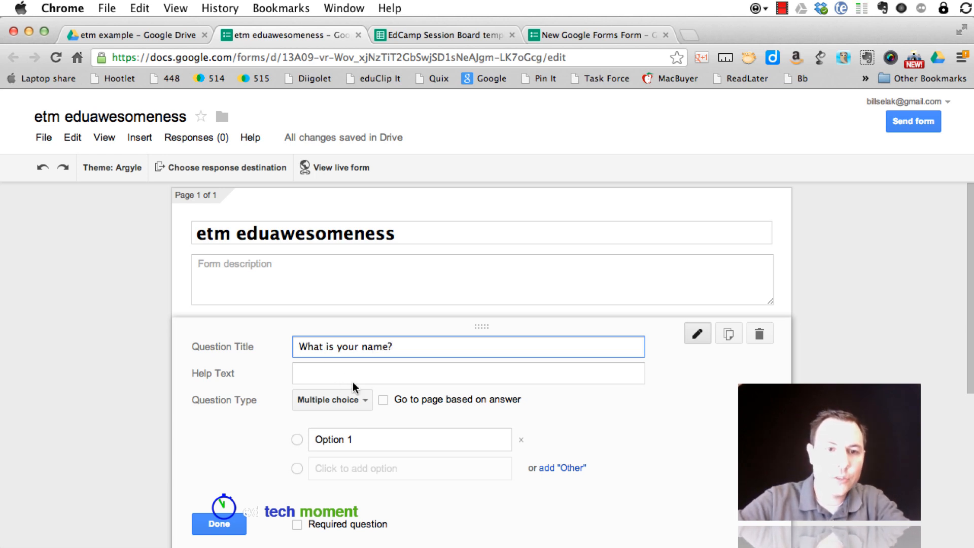
pyautogui.click(331, 400)
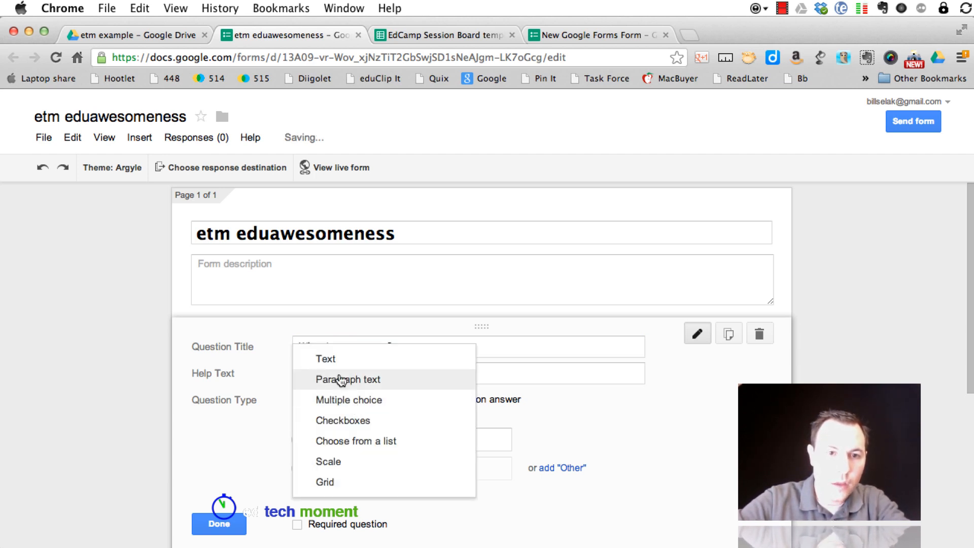
pyautogui.click(325, 359)
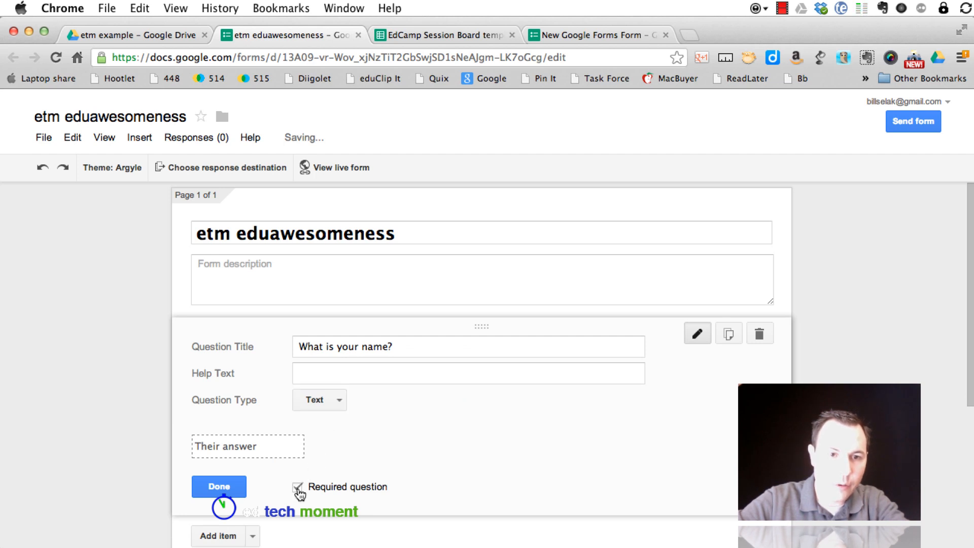
pyautogui.click(218, 486)
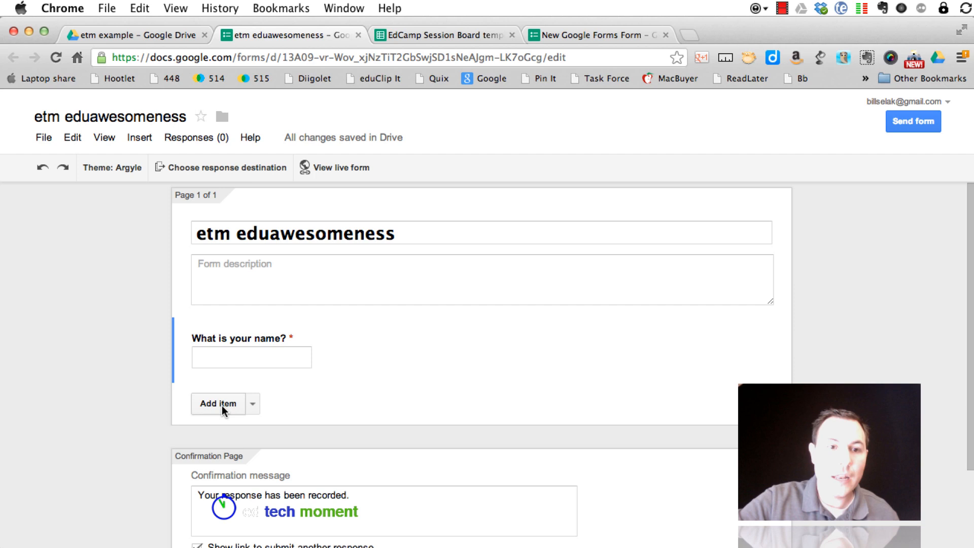
# - Add a required Text question 'What is your email address?'
pyautogui.click(253, 404)
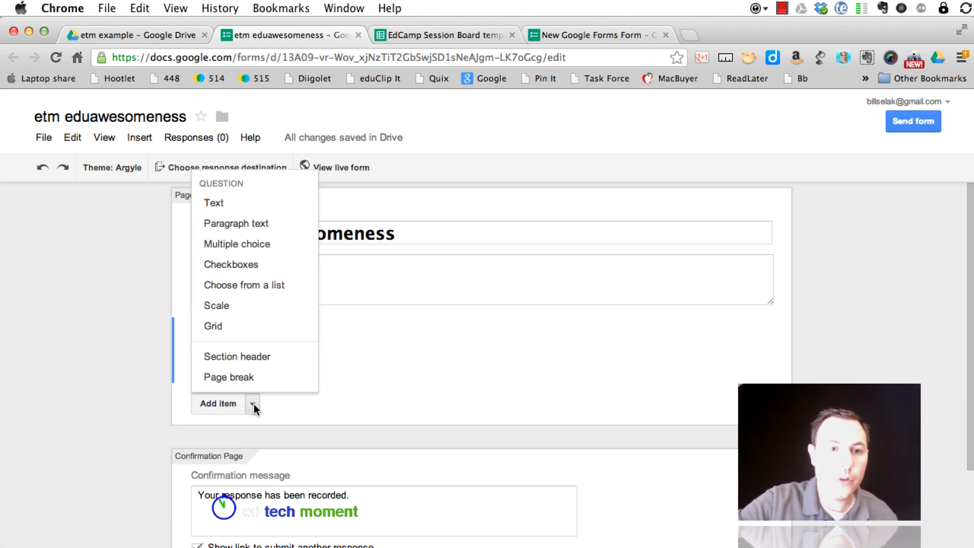
pyautogui.moveTo(214, 203)
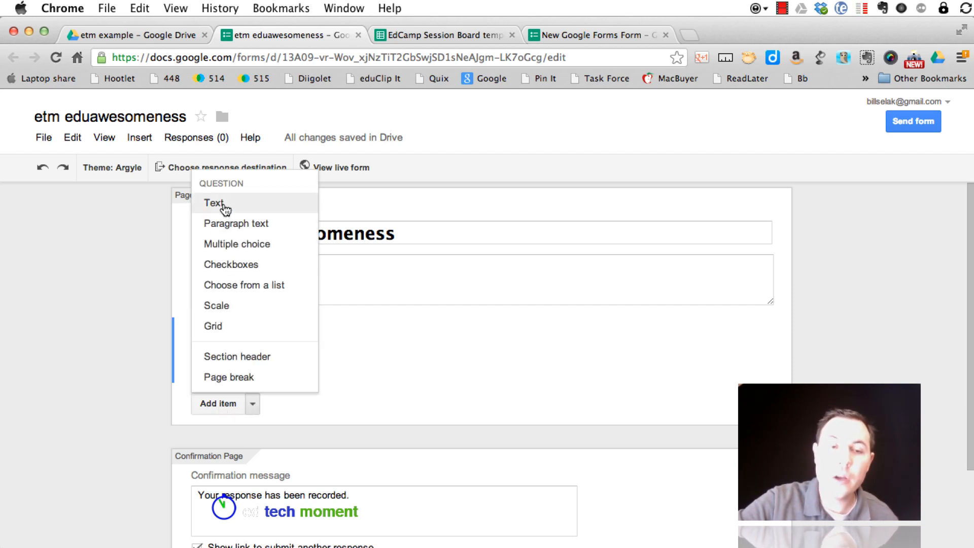
pyautogui.click(214, 203)
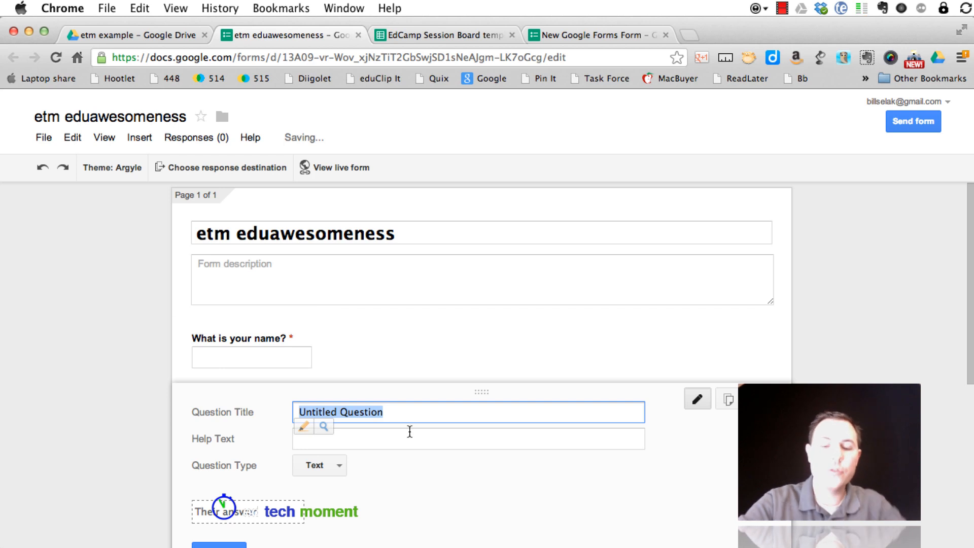
pyautogui.write('What')
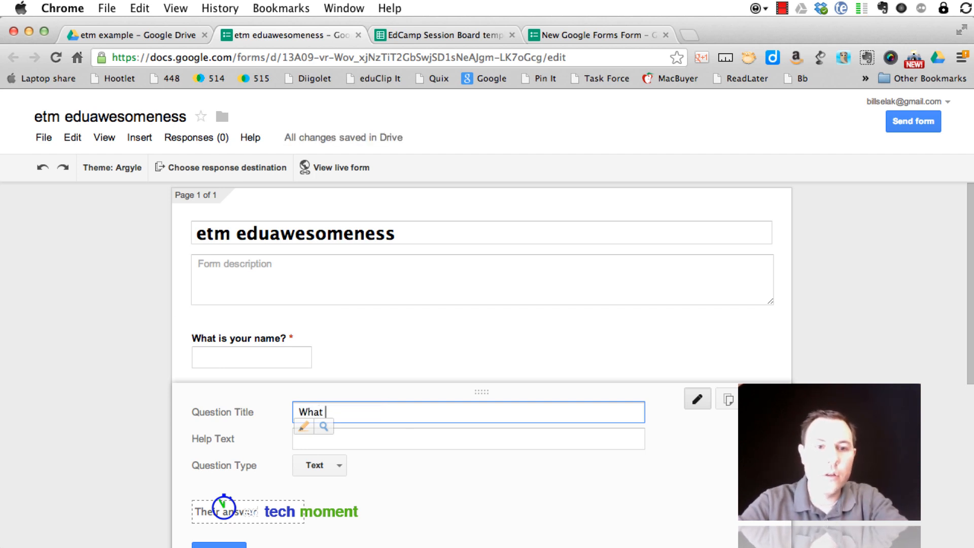
pyautogui.write('is your email add')
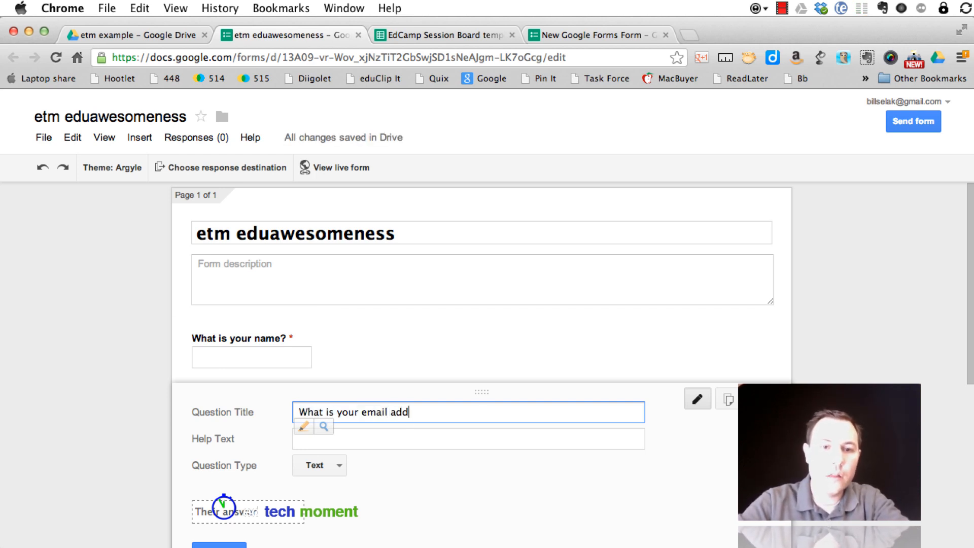
pyautogui.write('ress?')
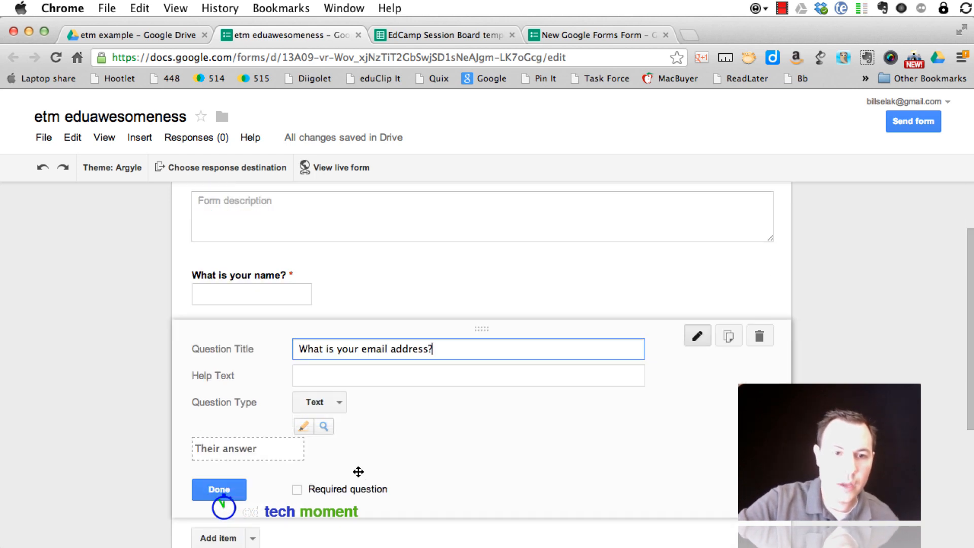
pyautogui.click(219, 489)
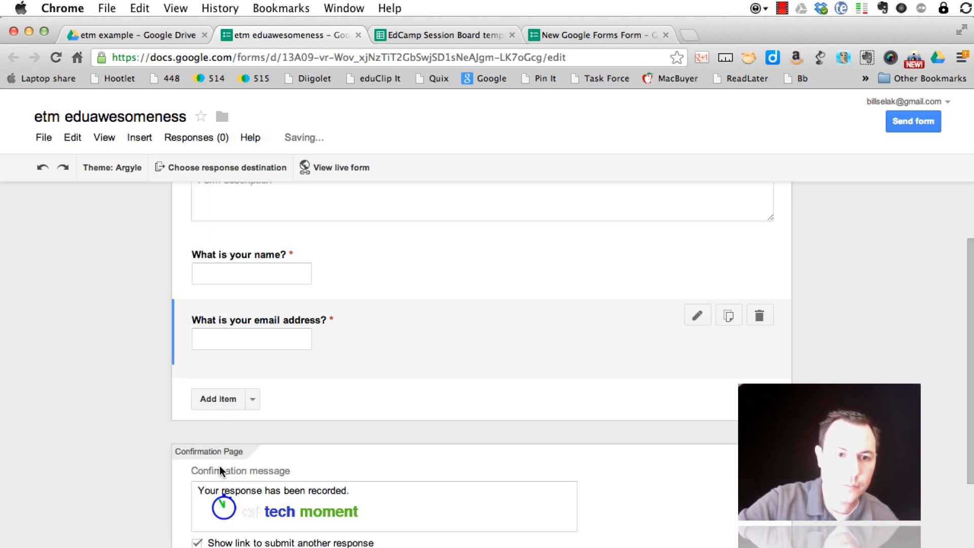
# - Add an untitled multiple-choice item and switch to the EdCamp Session Board spreadsheet
pyautogui.click(252, 386)
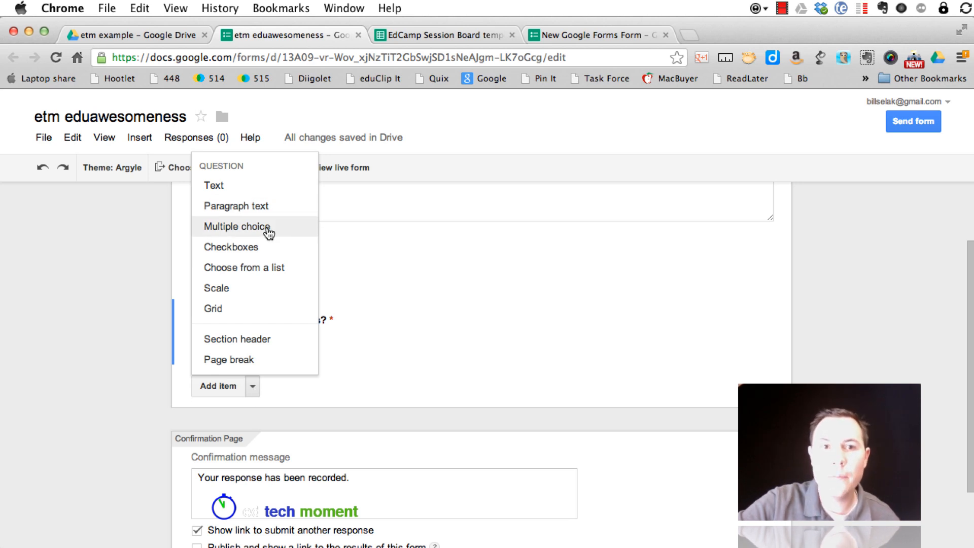
pyautogui.click(235, 227)
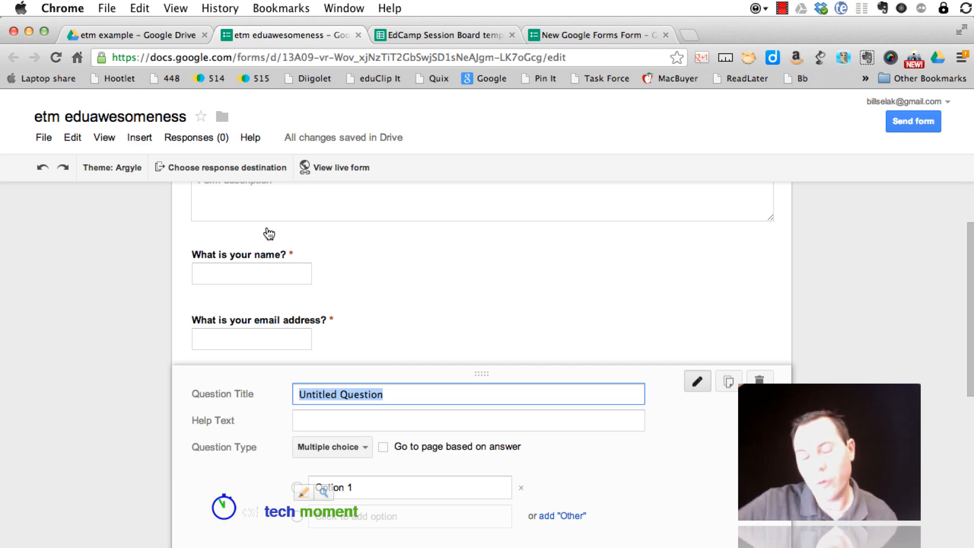
pyautogui.click(442, 35)
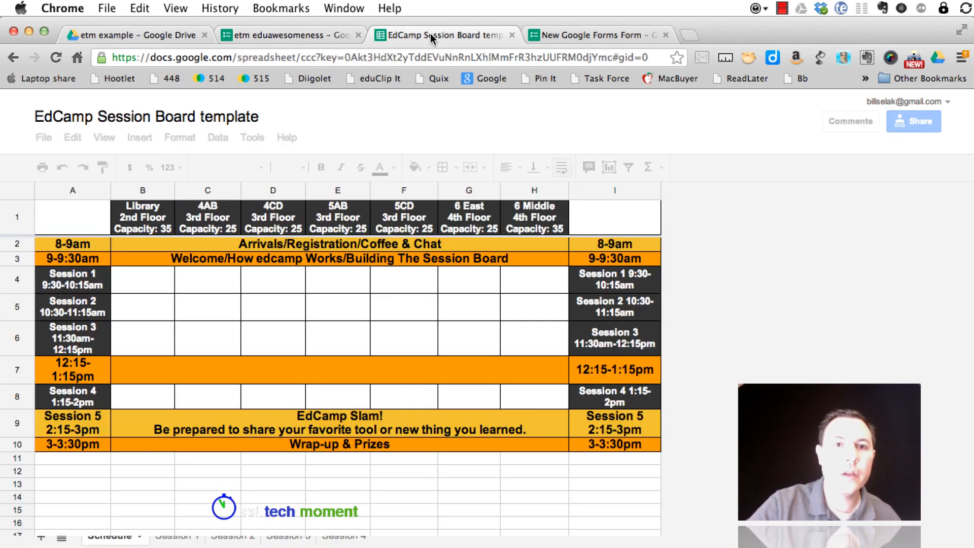
# - Select the session time slots in column A and go to the New Google Forms Form tab
pyautogui.click(72, 258)
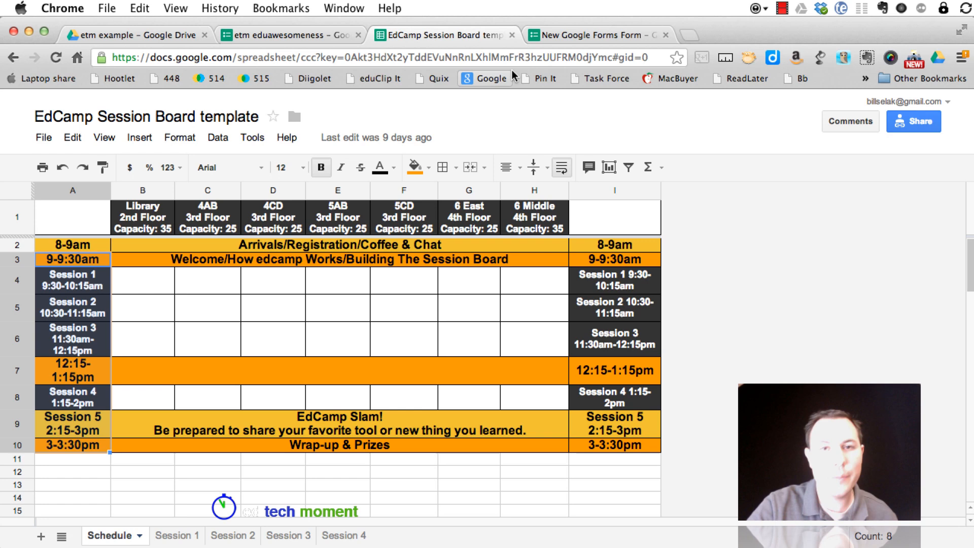
pyautogui.click(596, 34)
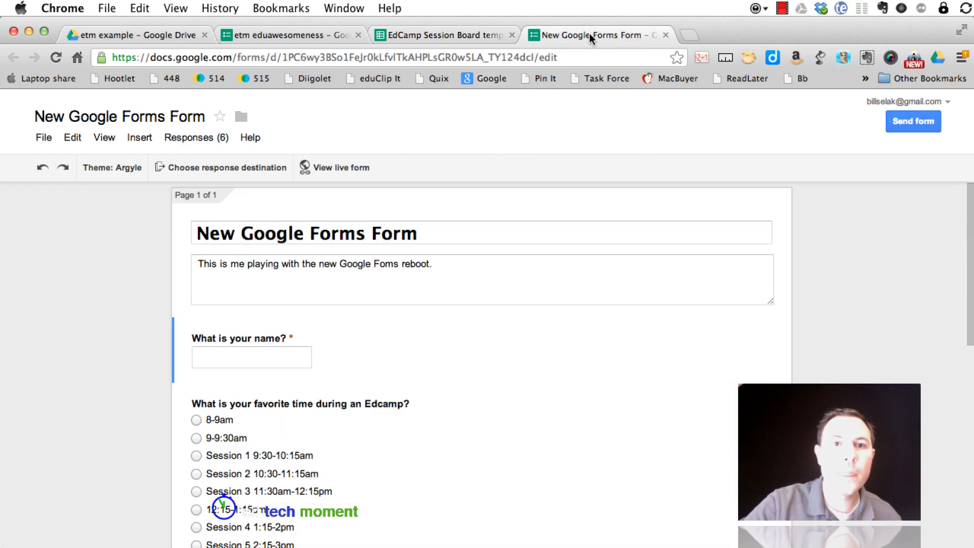
# - Return to the etm eduawesomeness form with the session times as the multiple-choice options
pyautogui.click(289, 35)
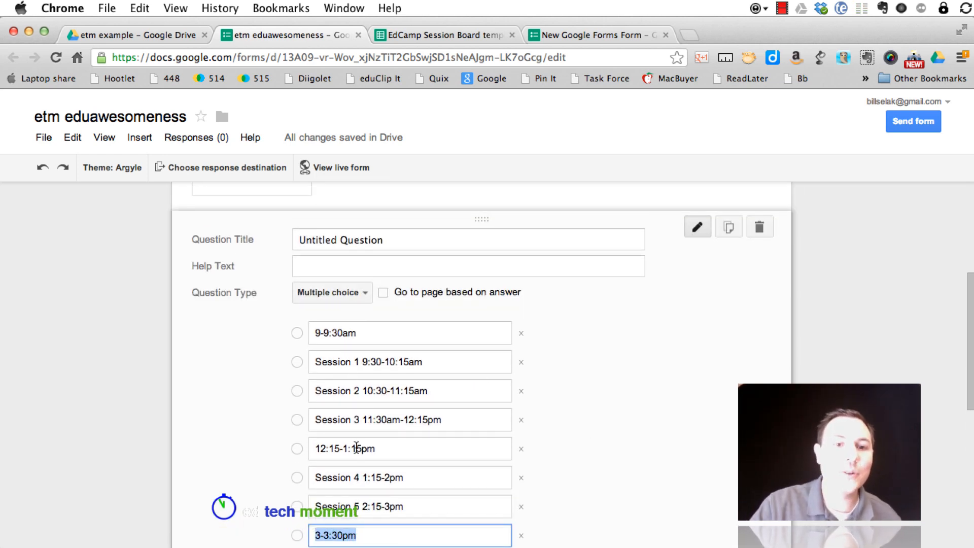
# - Title the session-times multiple-choice question 'Edcamp…' and mark it required
pyautogui.click(468, 239)
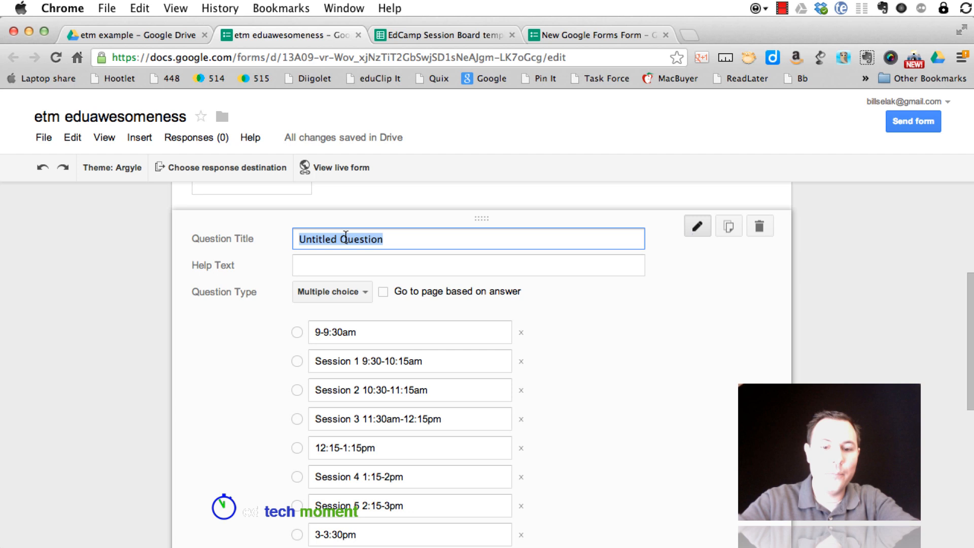
pyautogui.write('EW')
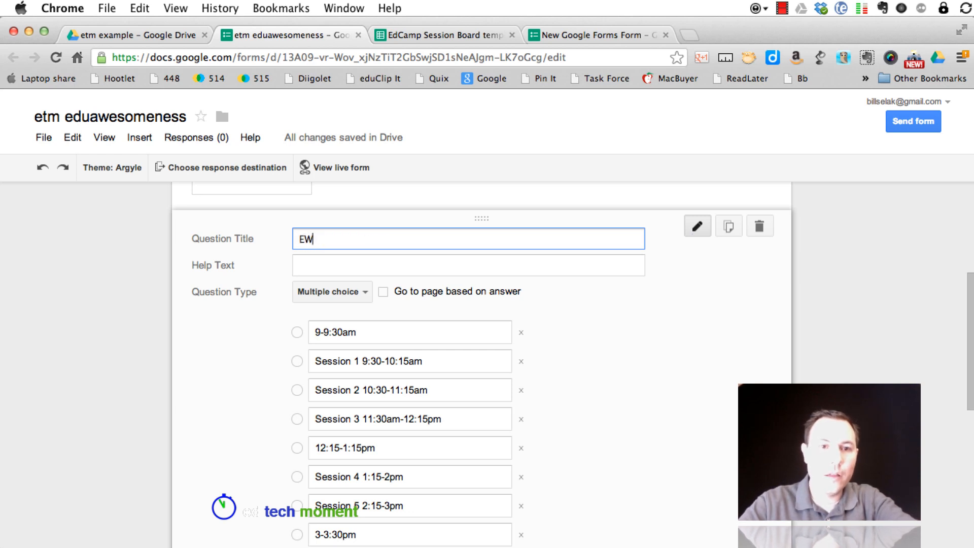
pyautogui.write('Ed ca')
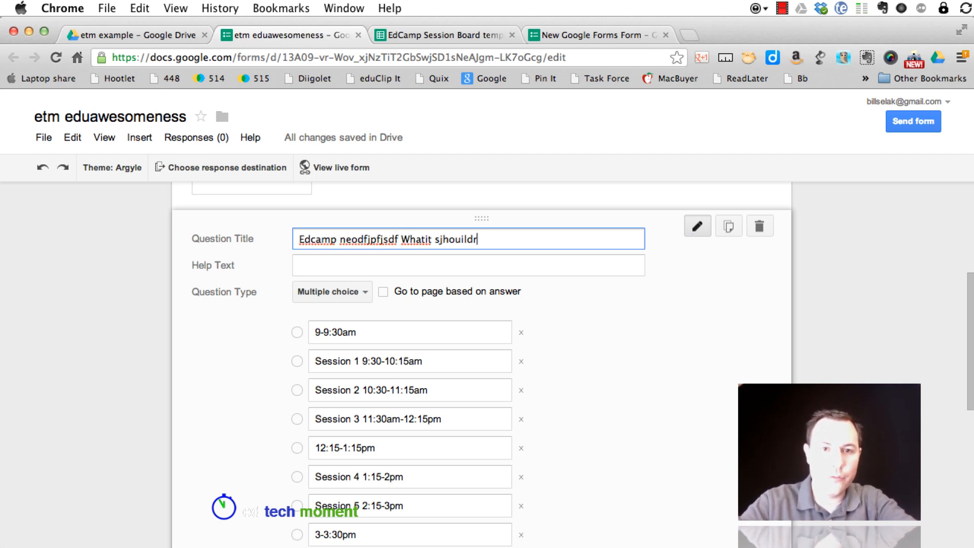
pyautogui.write('of?')
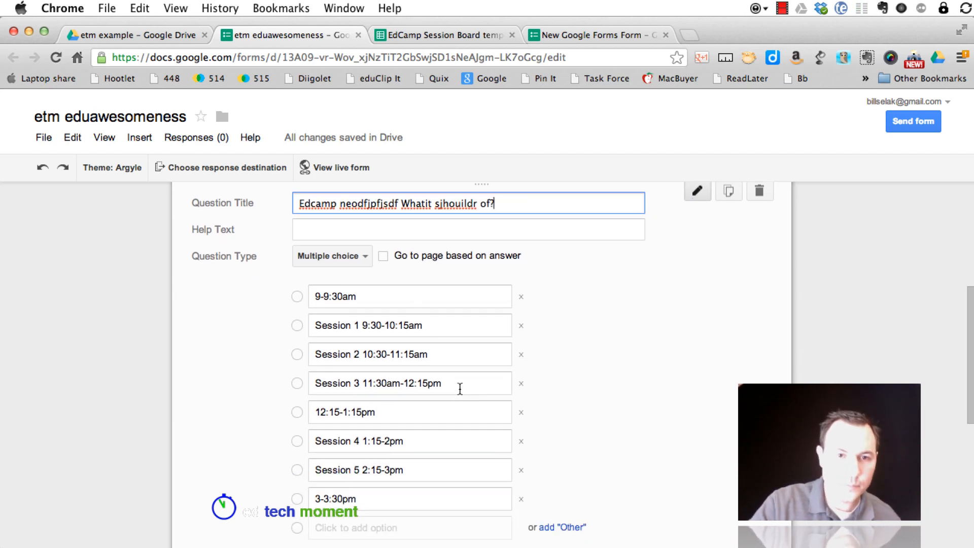
pyautogui.scroll(-3)
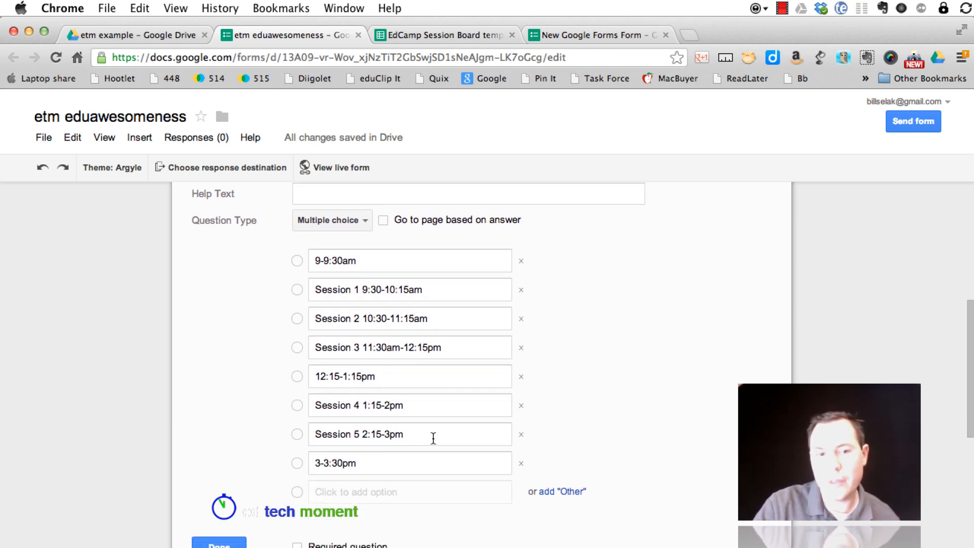
pyautogui.click(218, 547)
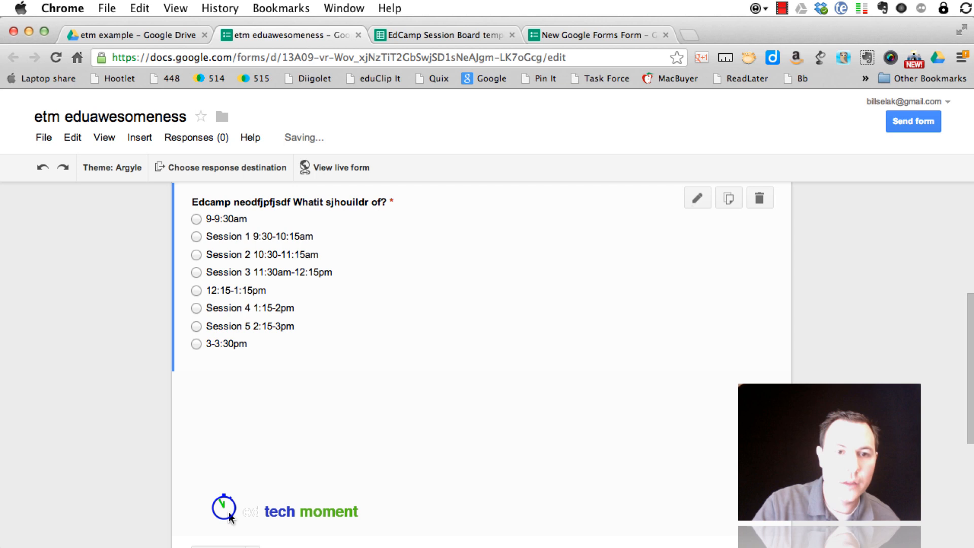
pyautogui.click(252, 345)
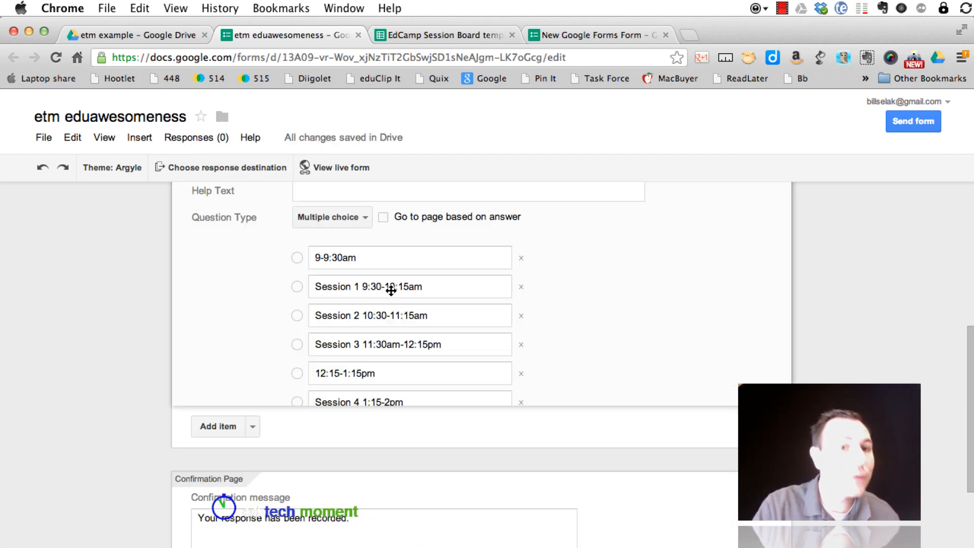
pyautogui.scroll(-3)
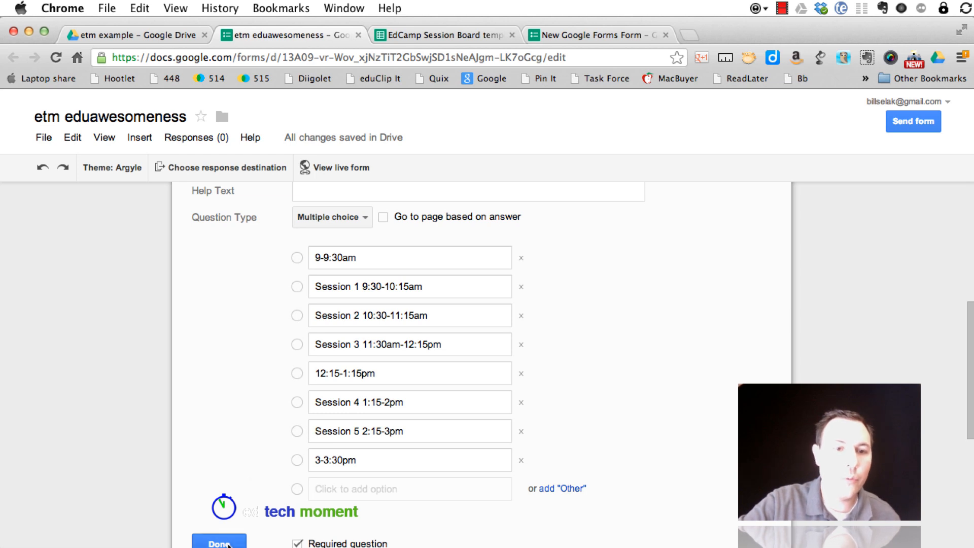
pyautogui.click(218, 543)
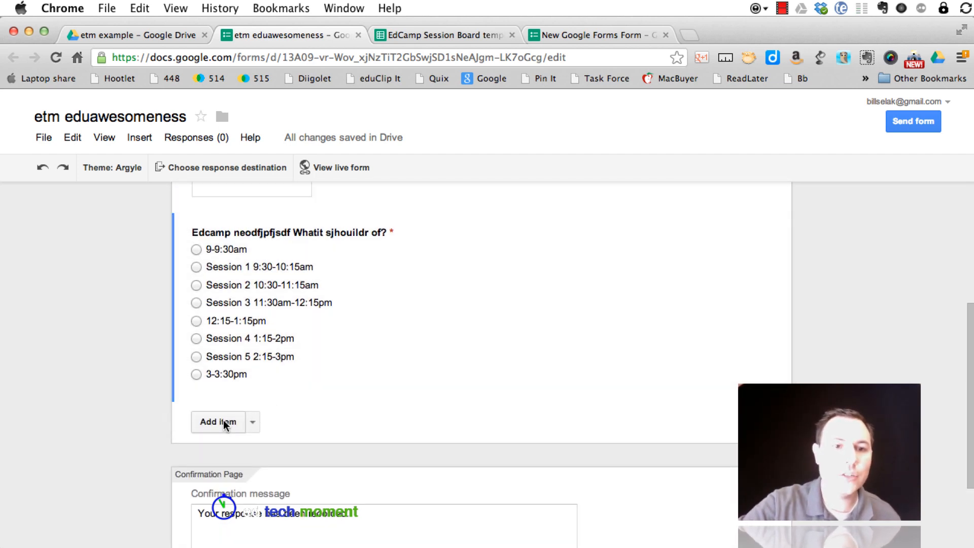
# - Set the confirmation message to 'Thanks! Check out edtechmoment.com now!' with results link and response editing enabled
pyautogui.scroll(-3)
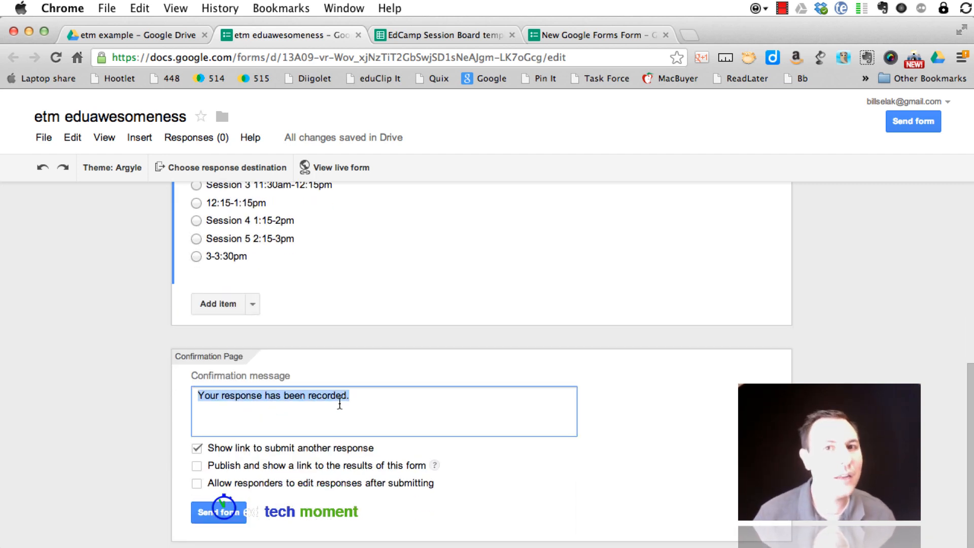
pyautogui.write('THan')
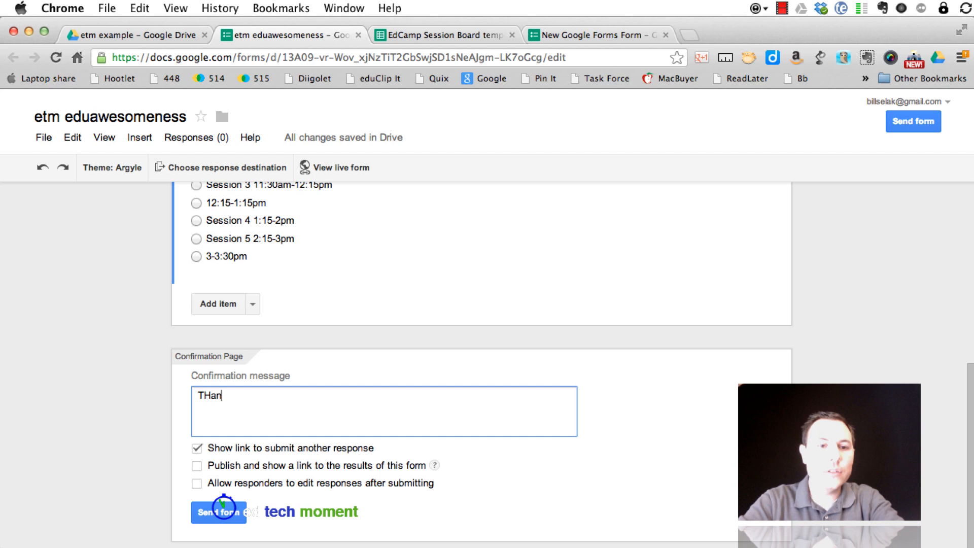
pyautogui.write('Thanks! Check')
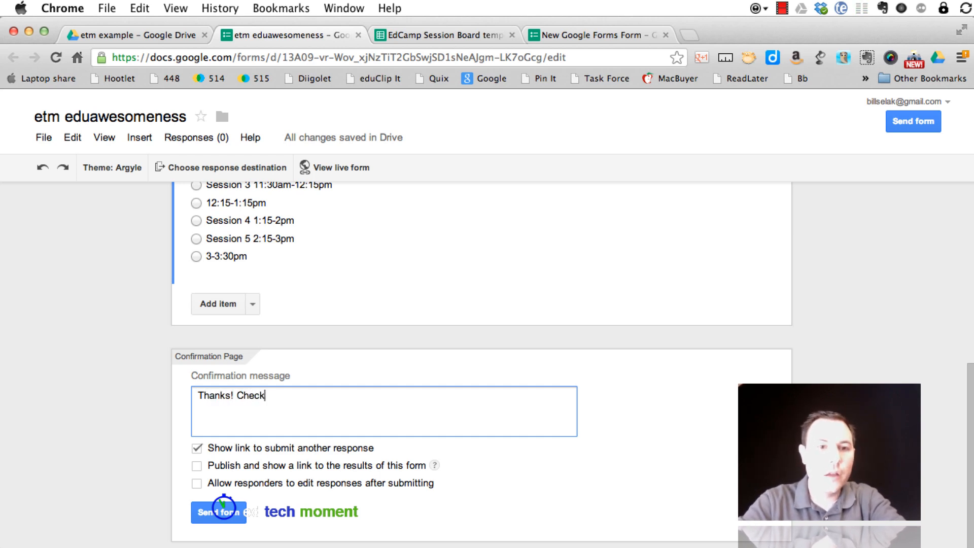
pyautogui.write('out edtechmoment.coim')
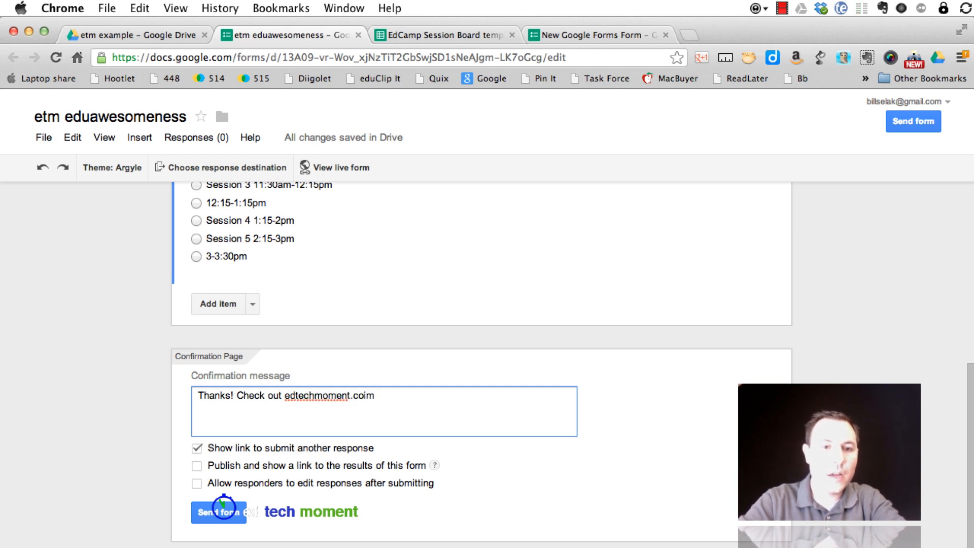
pyautogui.write('now!')
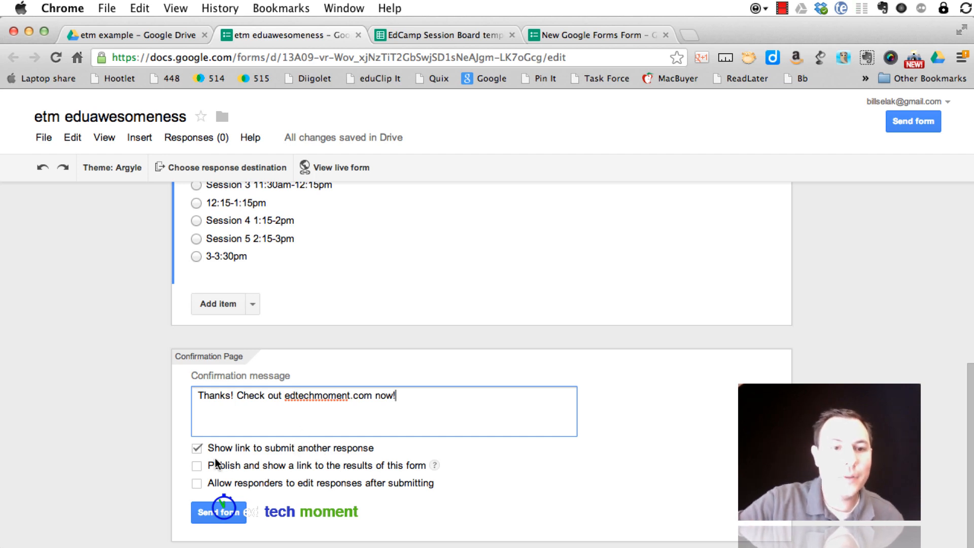
pyautogui.click(198, 465)
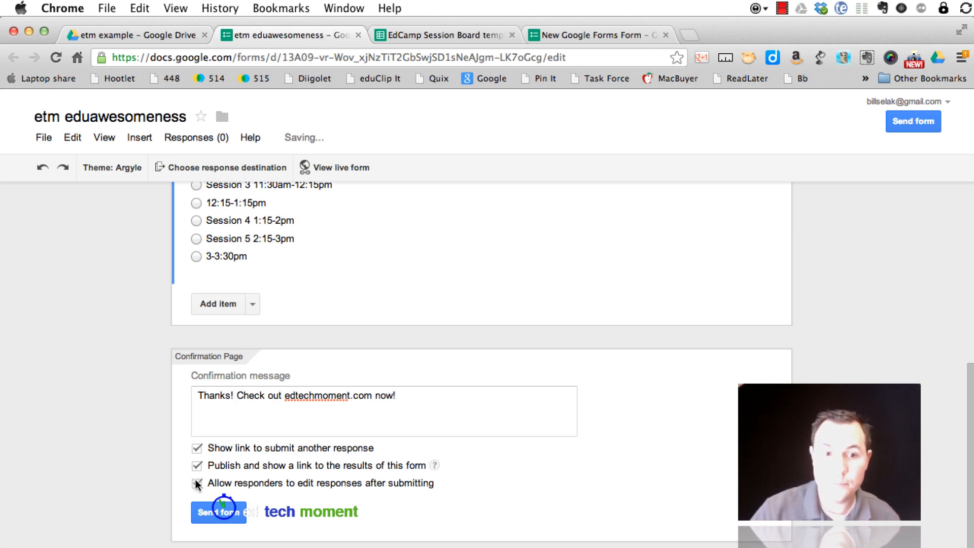
pyautogui.click(198, 483)
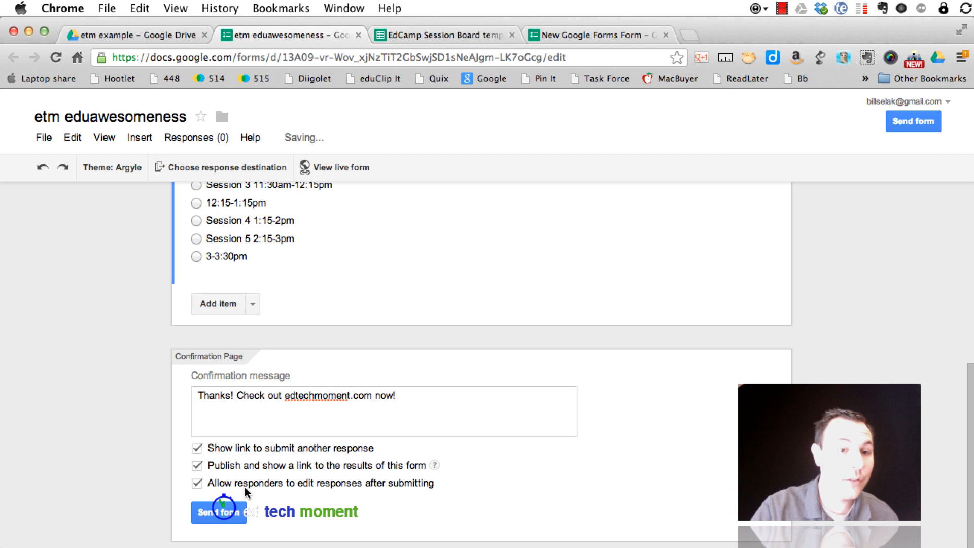
pyautogui.moveTo(339, 486)
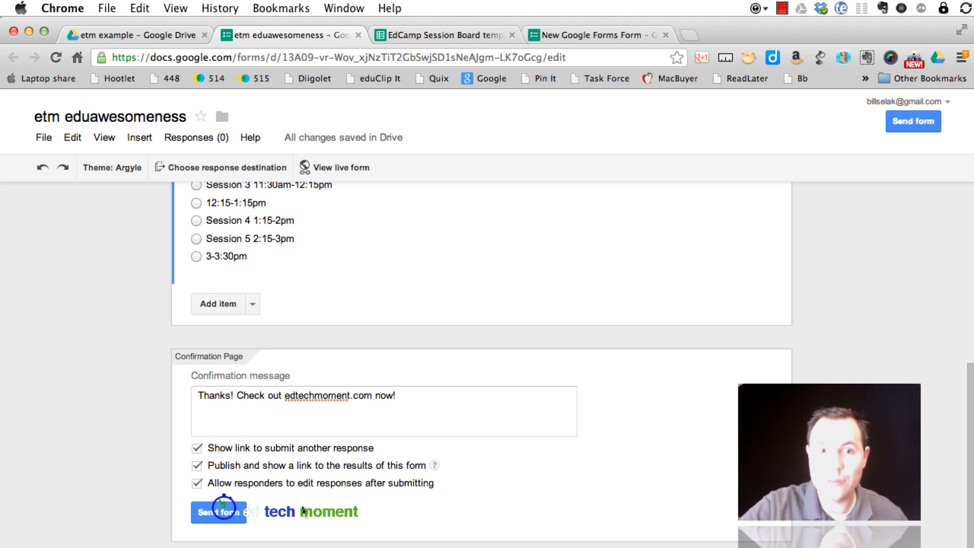
pyautogui.moveTo(426, 177)
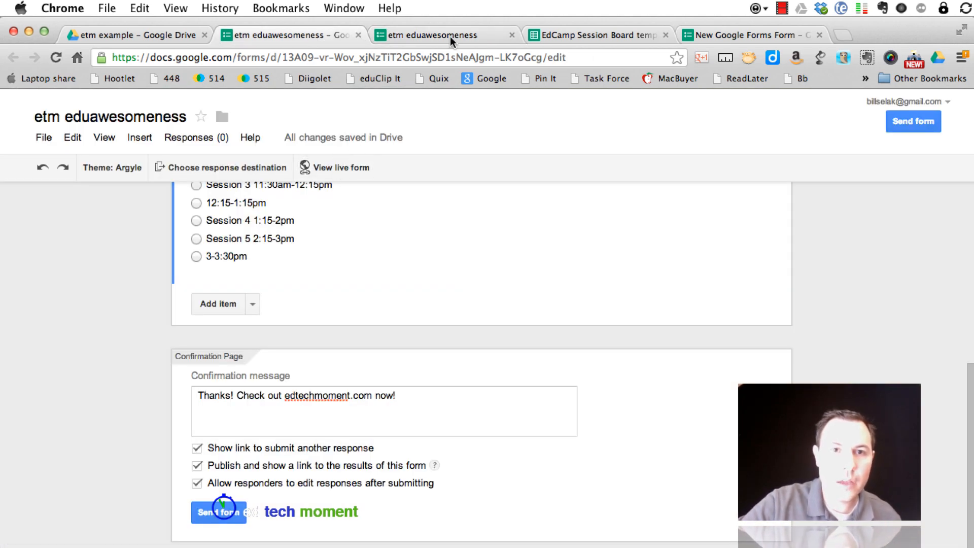
pyautogui.click(341, 168)
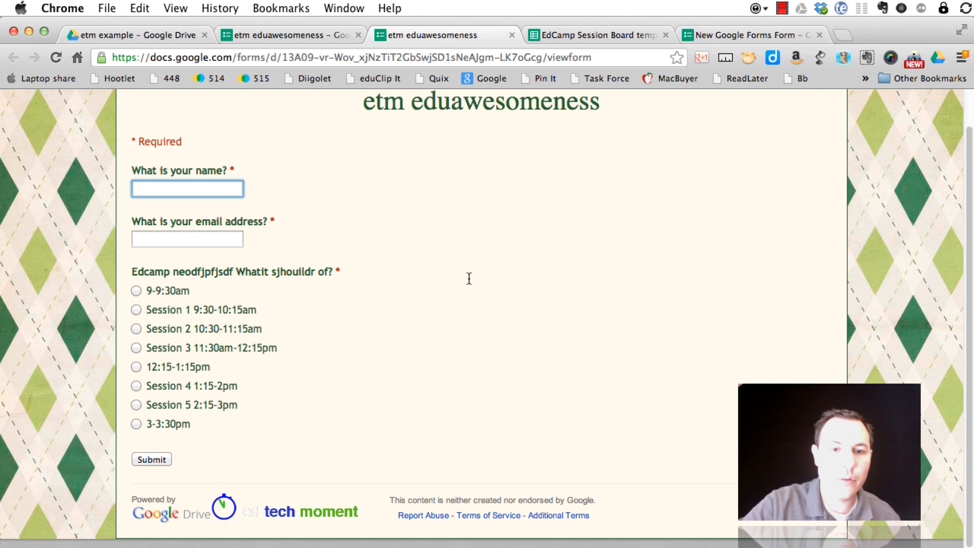
pyautogui.scroll(3)
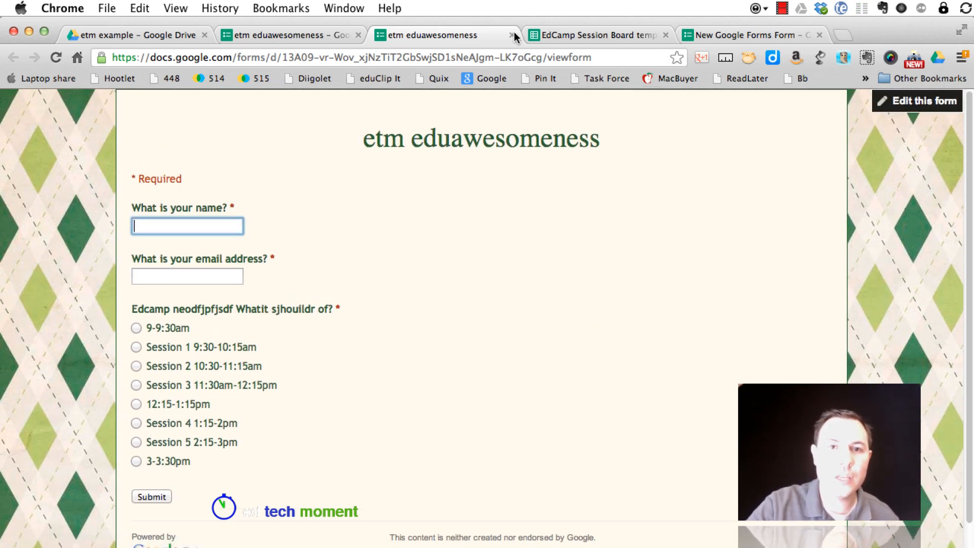
pyautogui.click(918, 101)
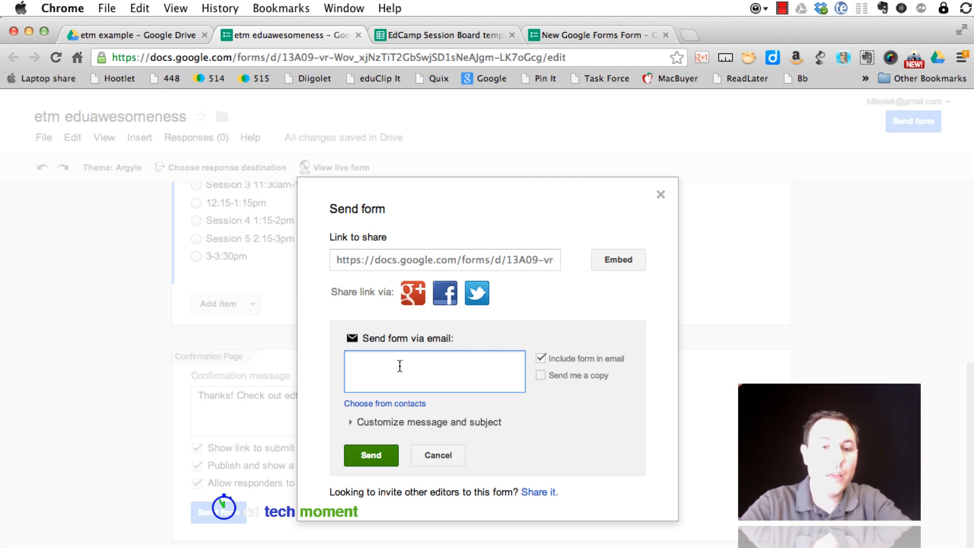
# - Try the email contacts field in Send form, then select the shareable link
pyautogui.write('ti')
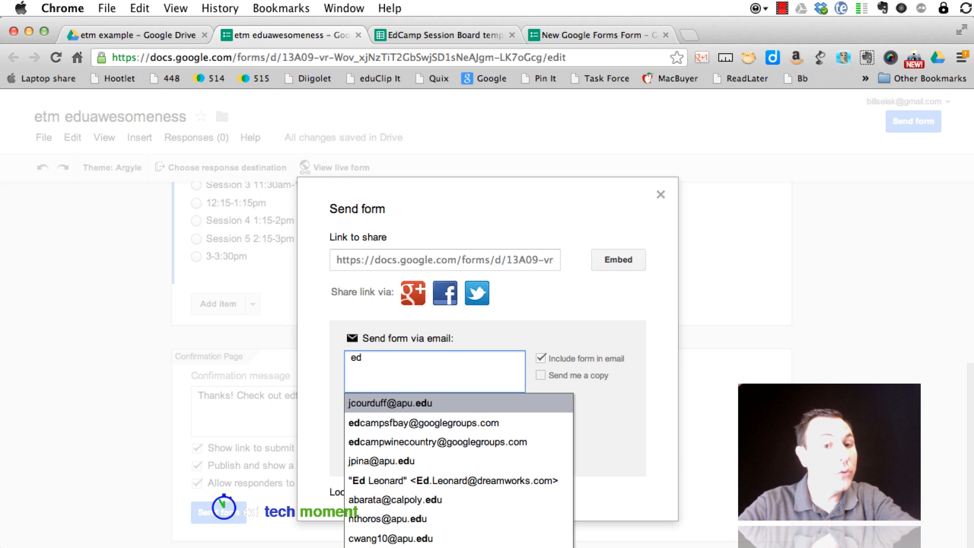
pyautogui.write('camp')
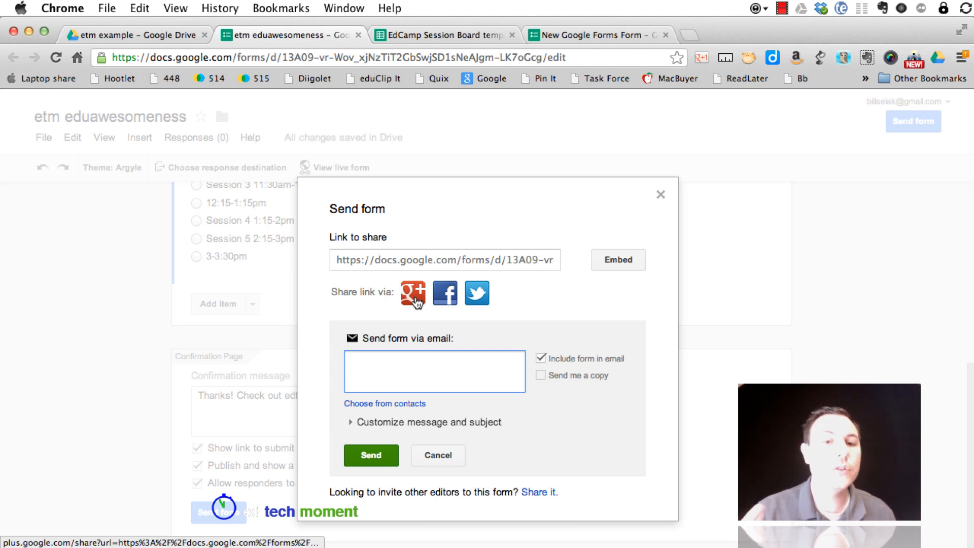
pyautogui.click(444, 259)
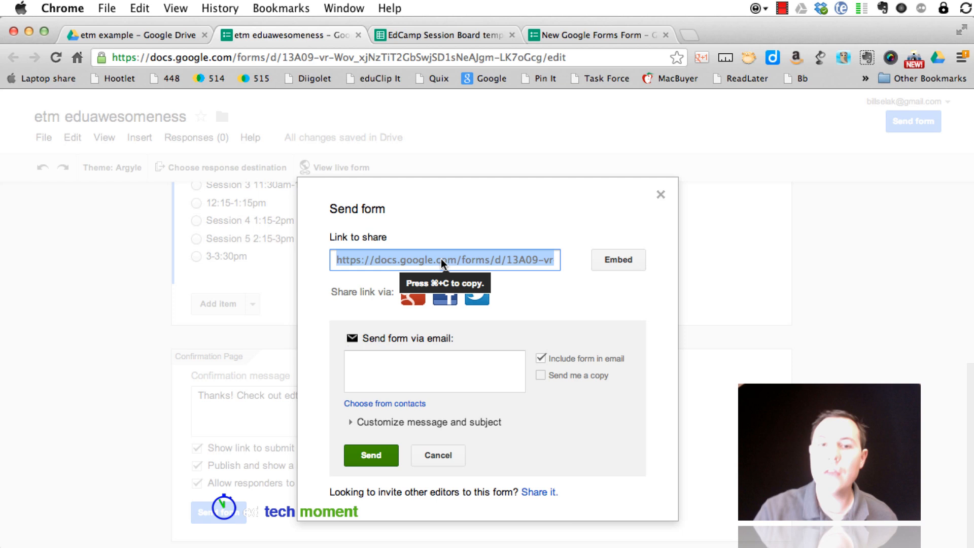
pyautogui.moveTo(567, 490)
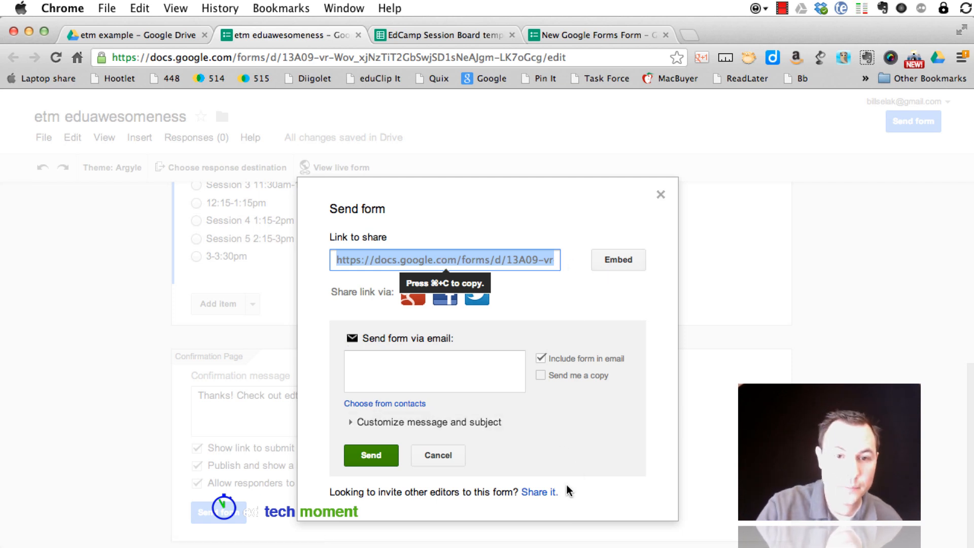
pyautogui.moveTo(539, 492)
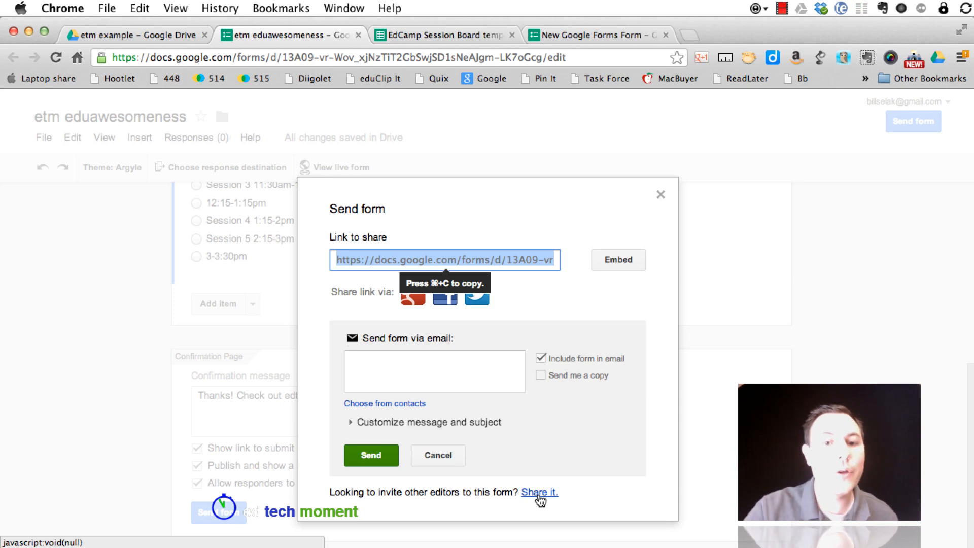
pyautogui.click(537, 492)
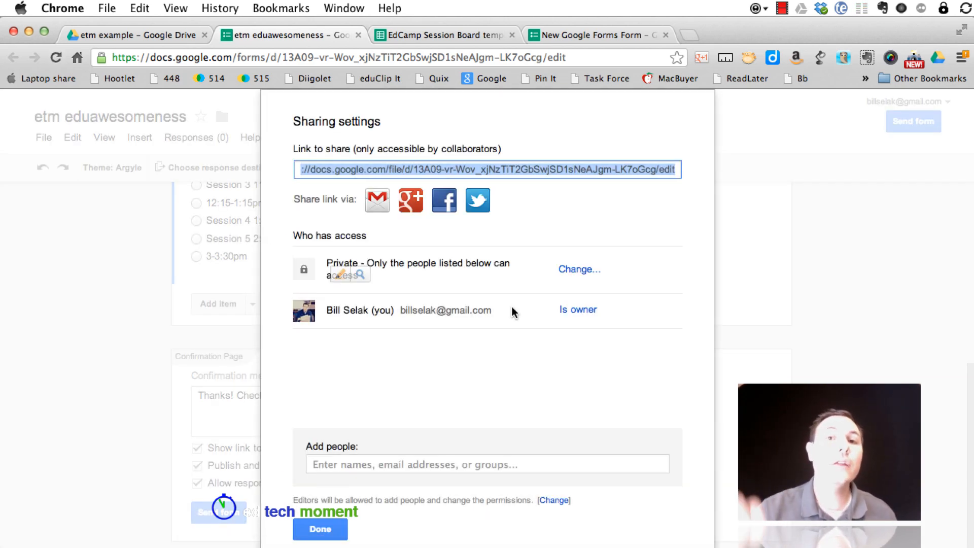
pyautogui.click(424, 463)
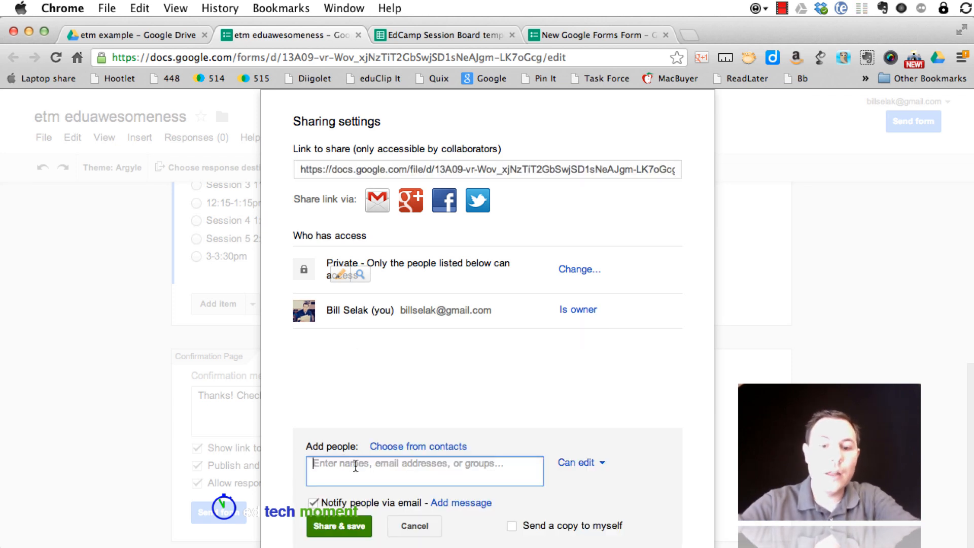
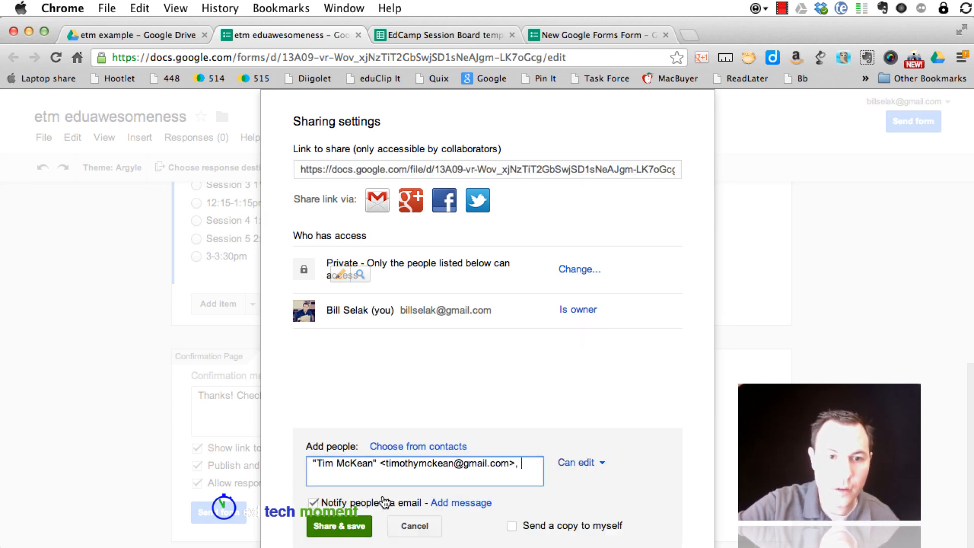
pyautogui.click(338, 526)
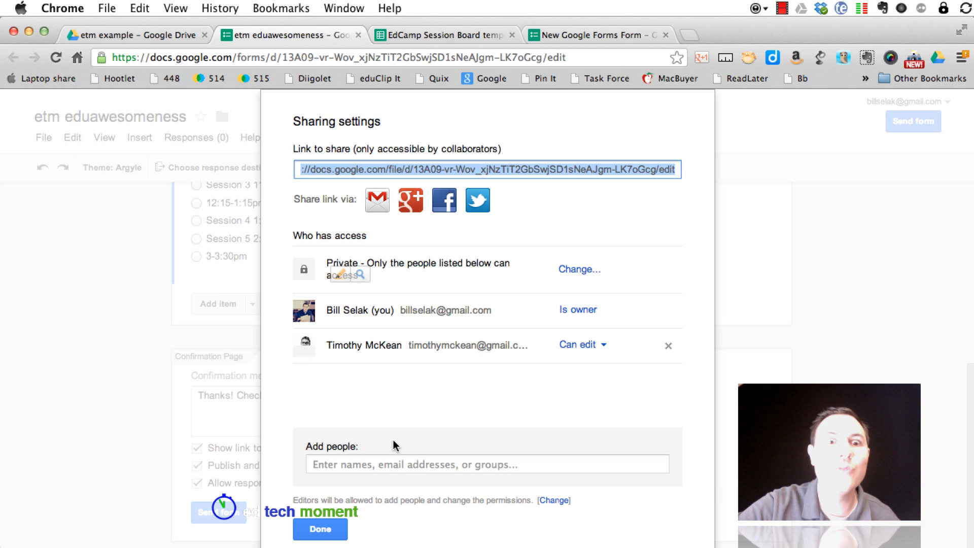
pyautogui.click(319, 529)
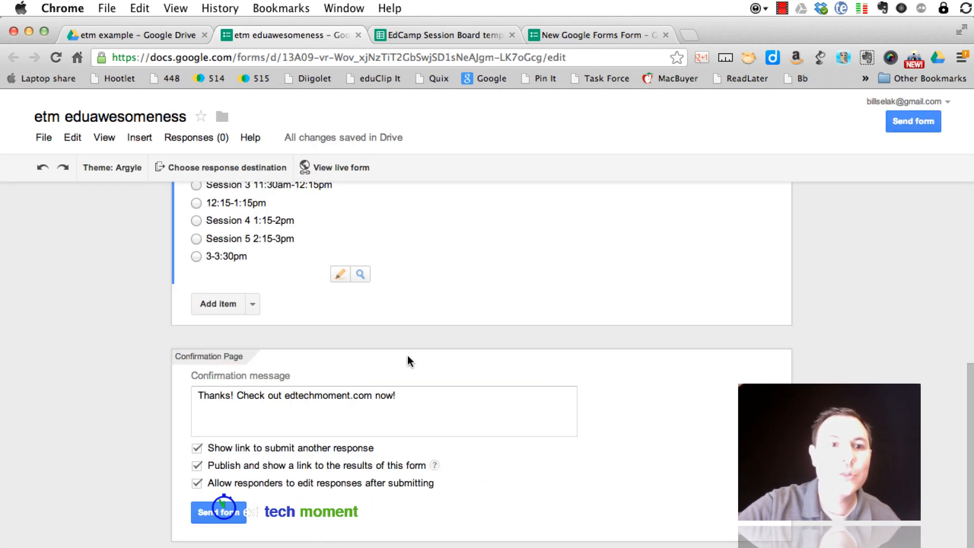
pyautogui.scroll(3)
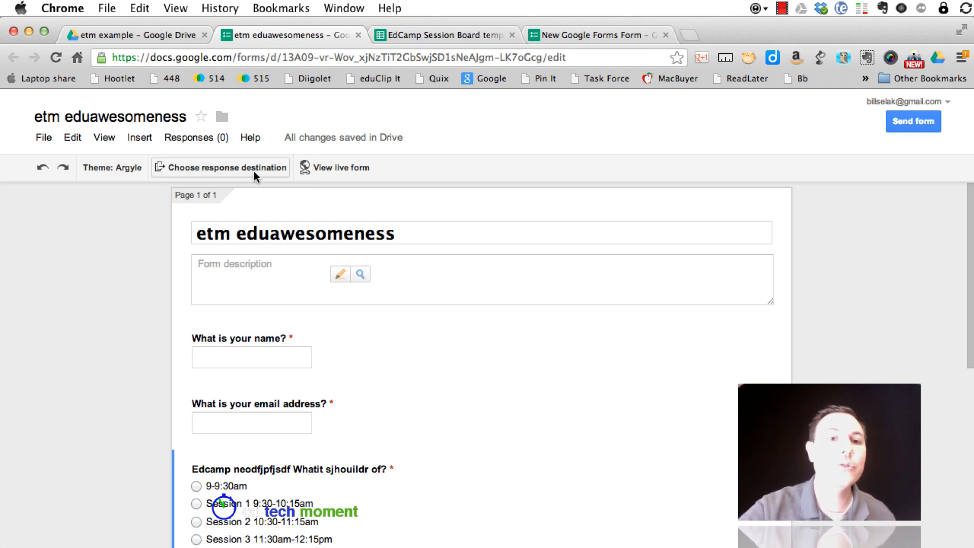
# - Choose 'New sheet in an existing spreadsheet' as the response destination, then dismiss the dialog
pyautogui.click(220, 167)
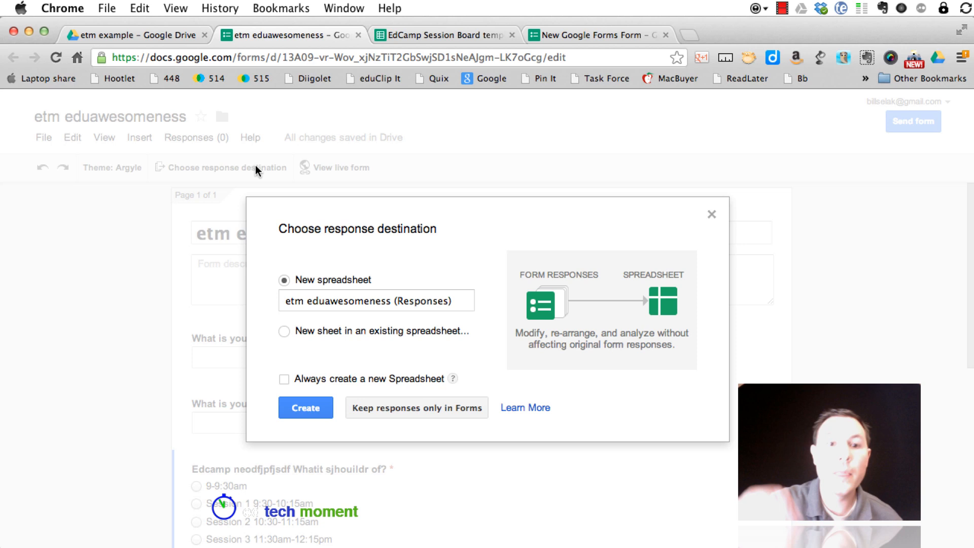
pyautogui.click(284, 331)
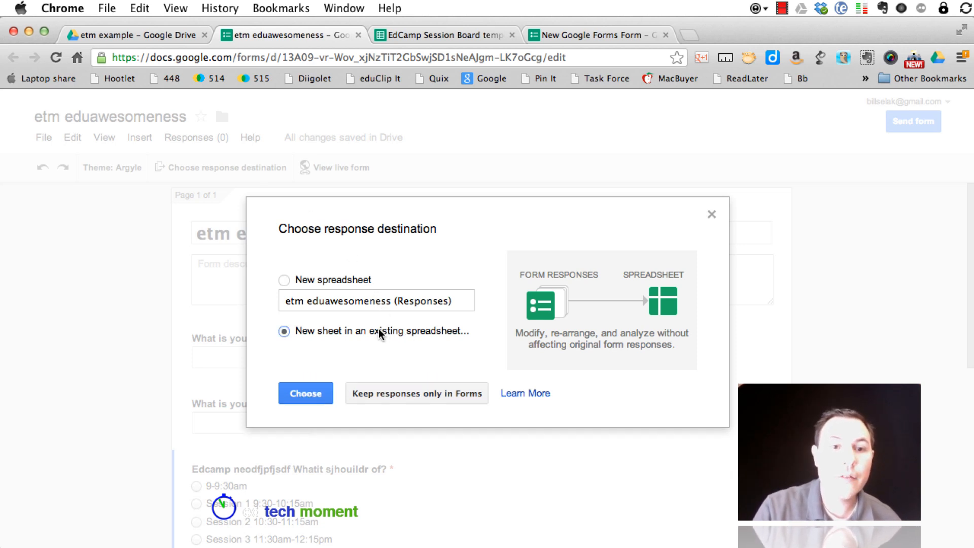
pyautogui.moveTo(414, 337)
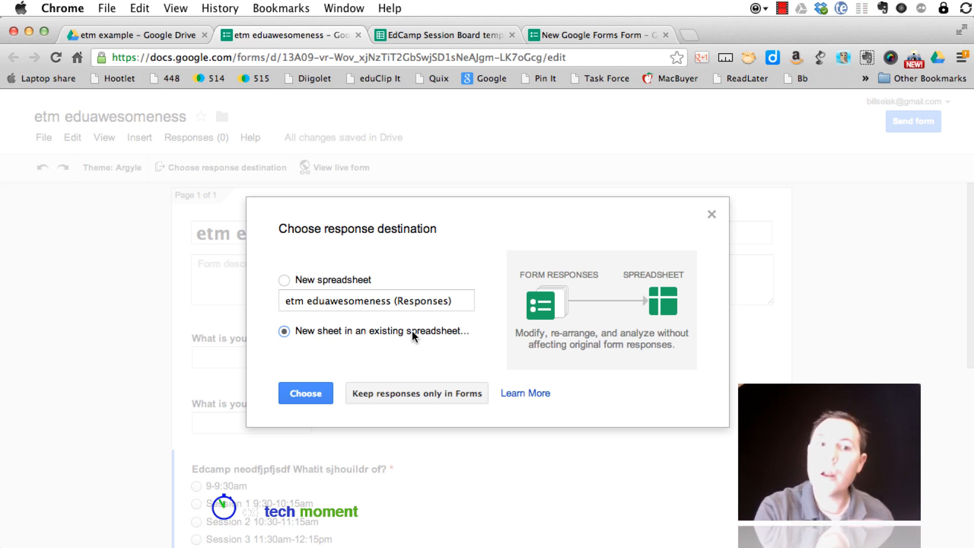
pyautogui.moveTo(405, 336)
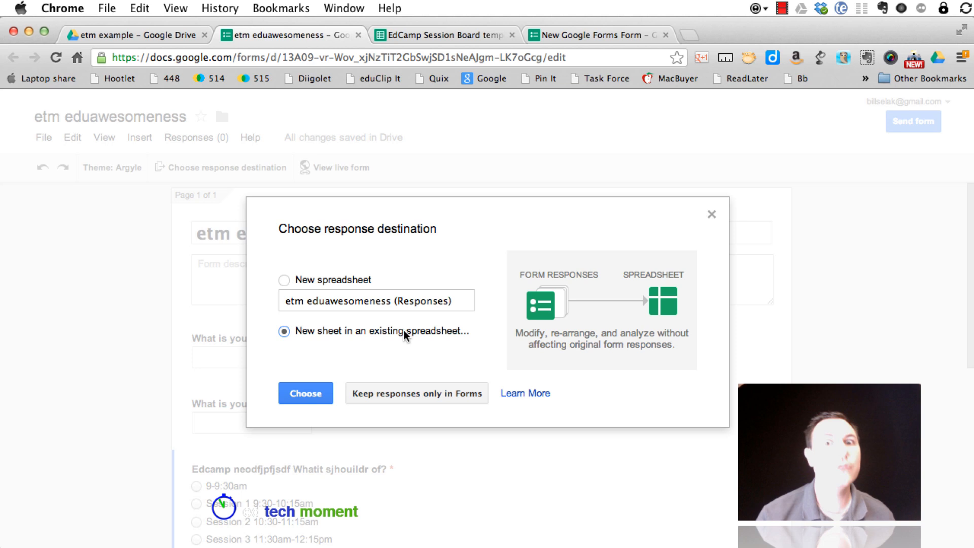
pyautogui.moveTo(378, 301)
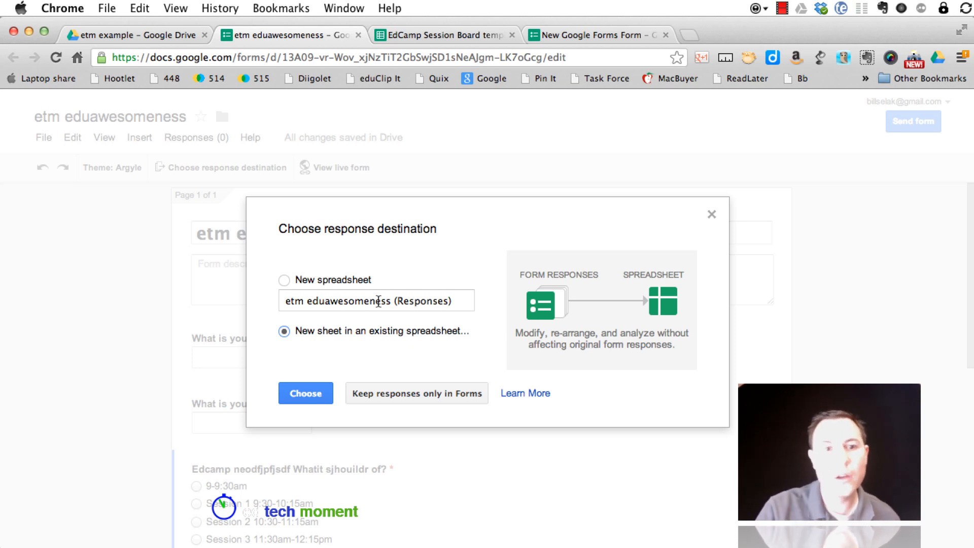
pyautogui.click(284, 280)
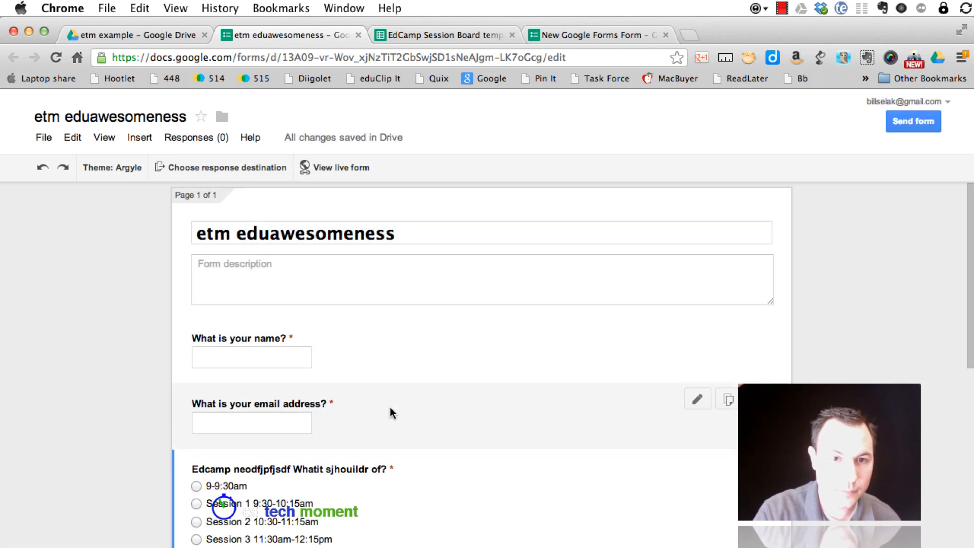
# - Bring up the response destination choices for the sample form from the Responses menu
pyautogui.click(196, 137)
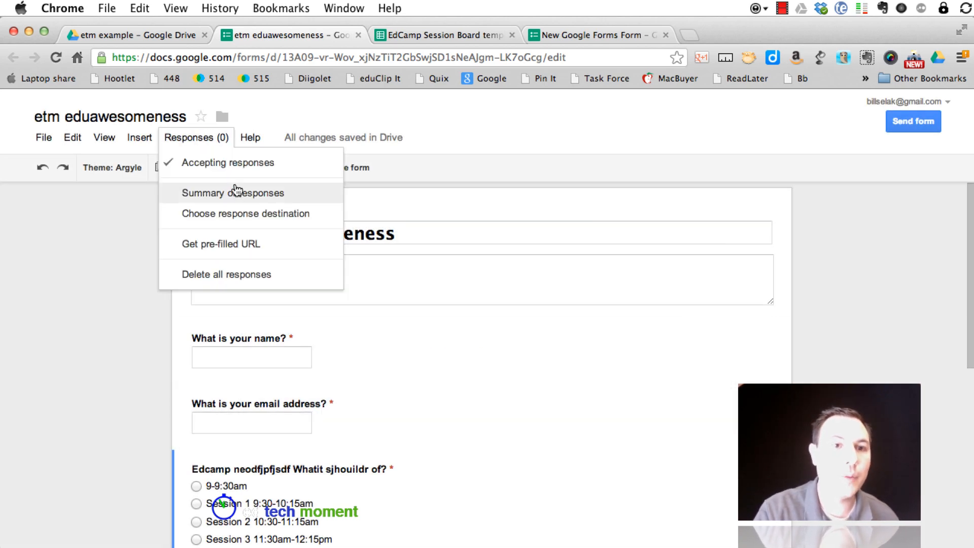
pyautogui.moveTo(241, 199)
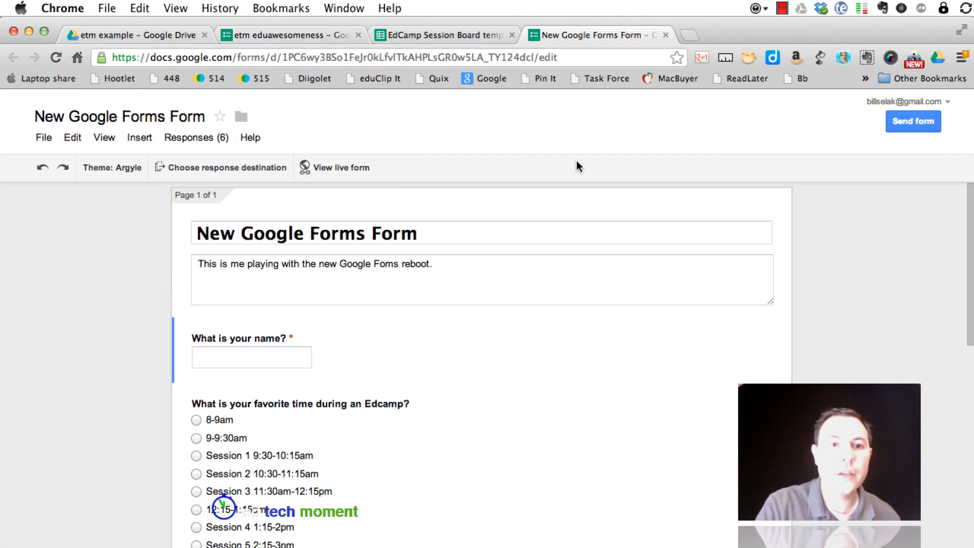
pyautogui.scroll(-3)
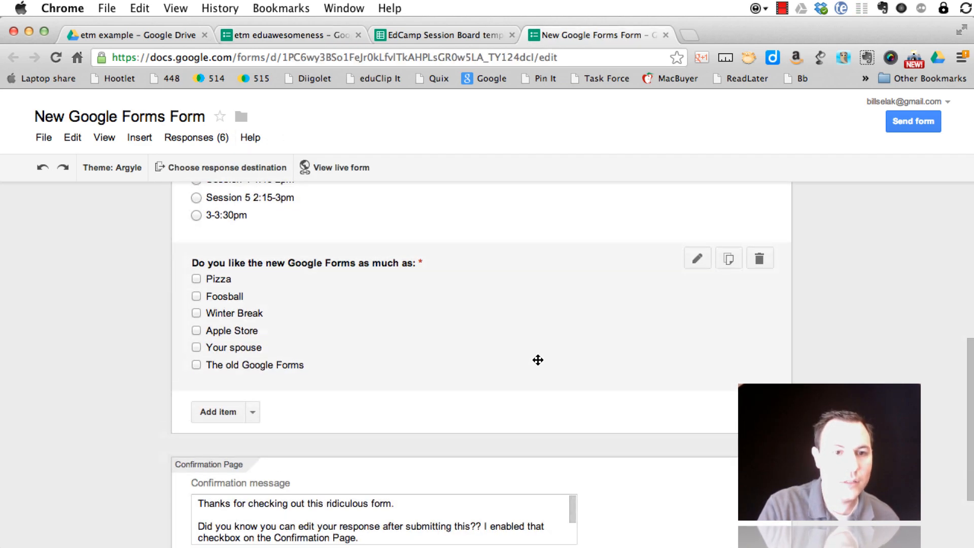
pyautogui.scroll(3)
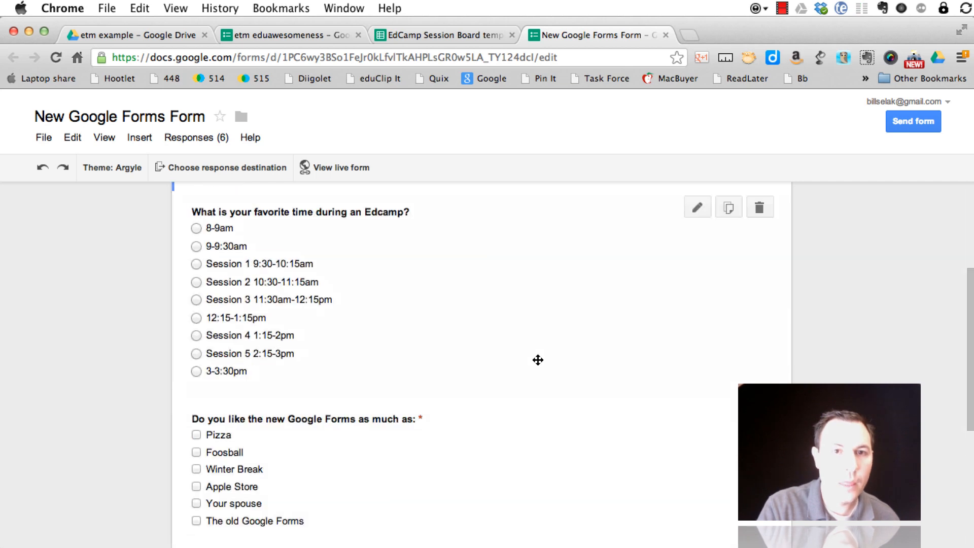
pyautogui.click(196, 137)
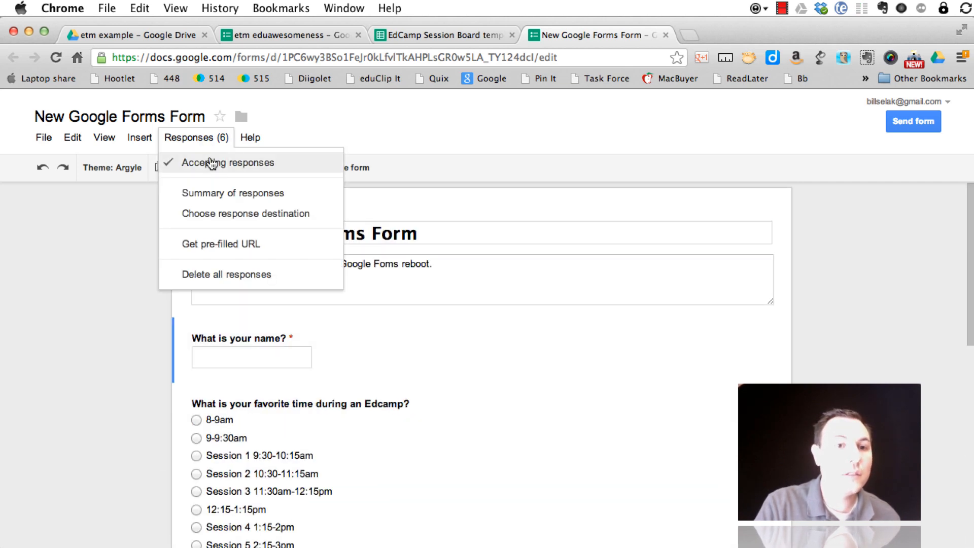
pyautogui.click(245, 213)
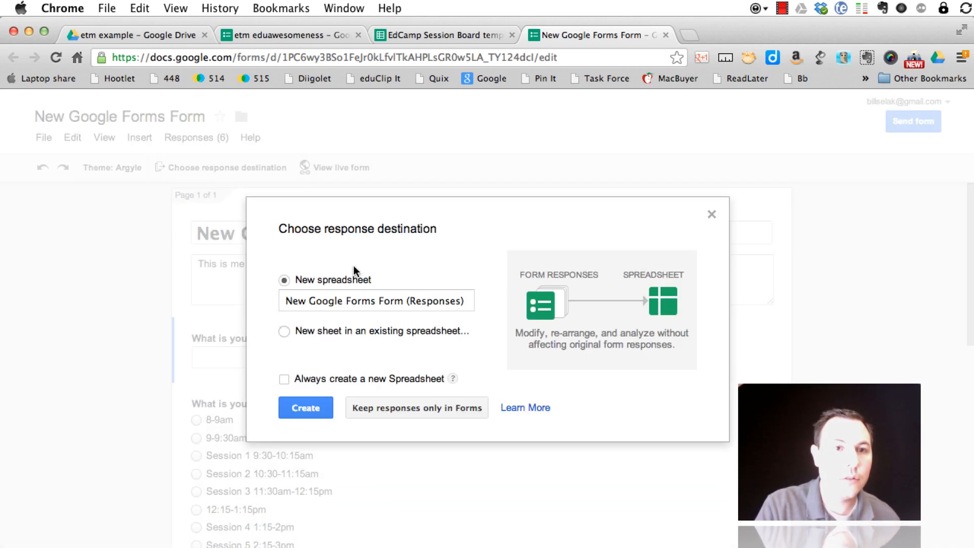
pyautogui.moveTo(587, 315)
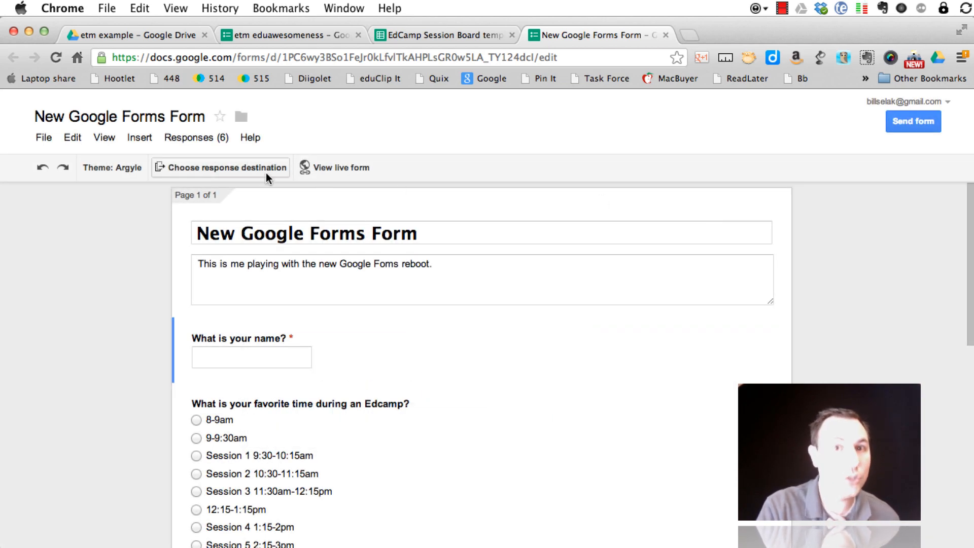
# - View the summary of responses showing six charted responses for the sample form
pyautogui.click(195, 137)
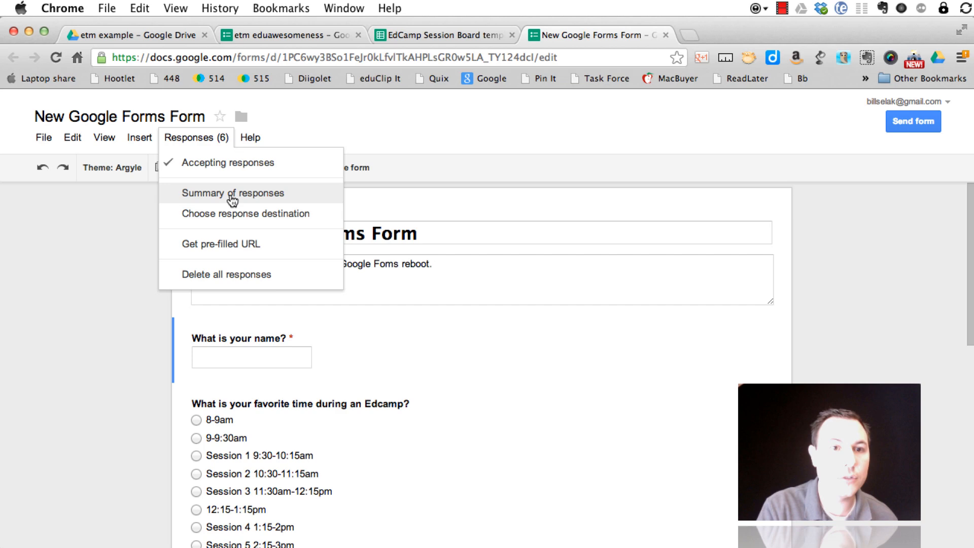
pyautogui.click(232, 193)
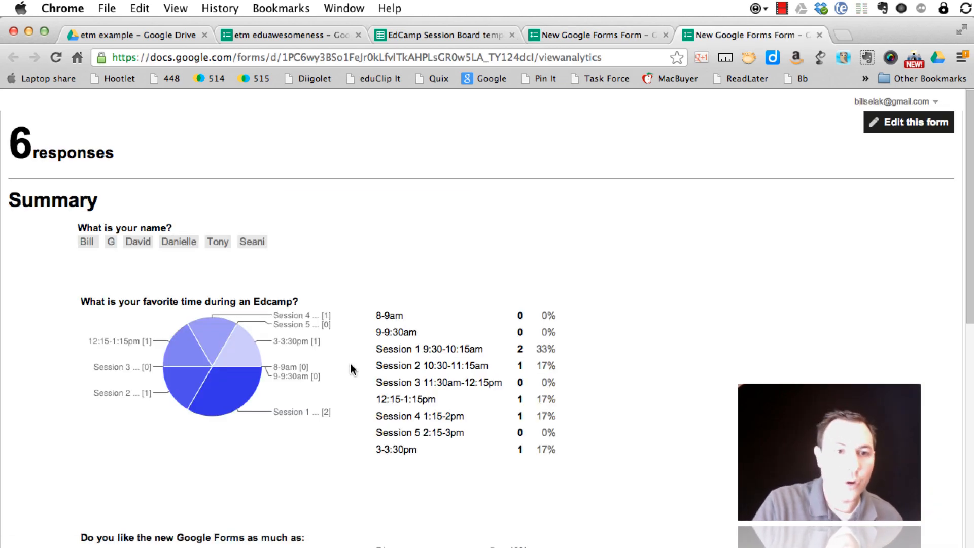
pyautogui.scroll(-3)
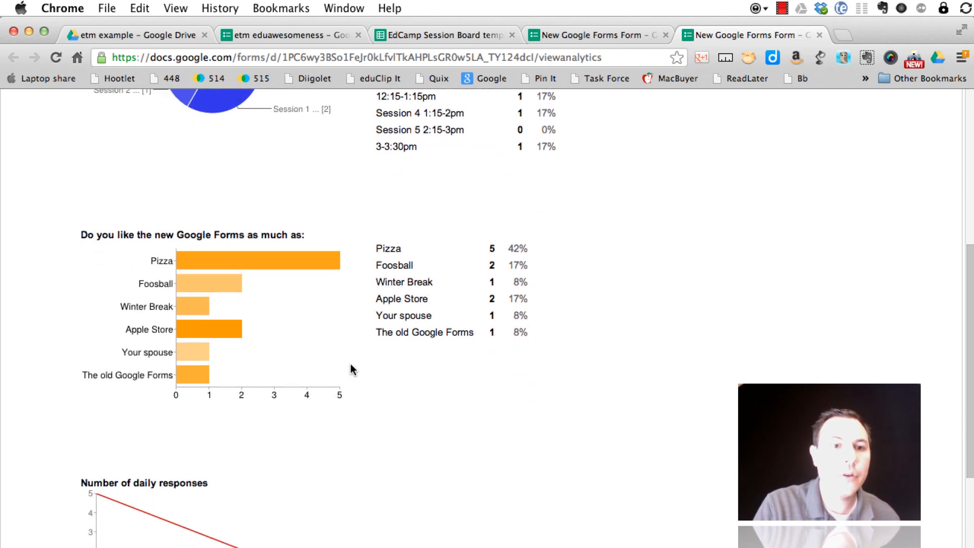
pyautogui.scroll(3)
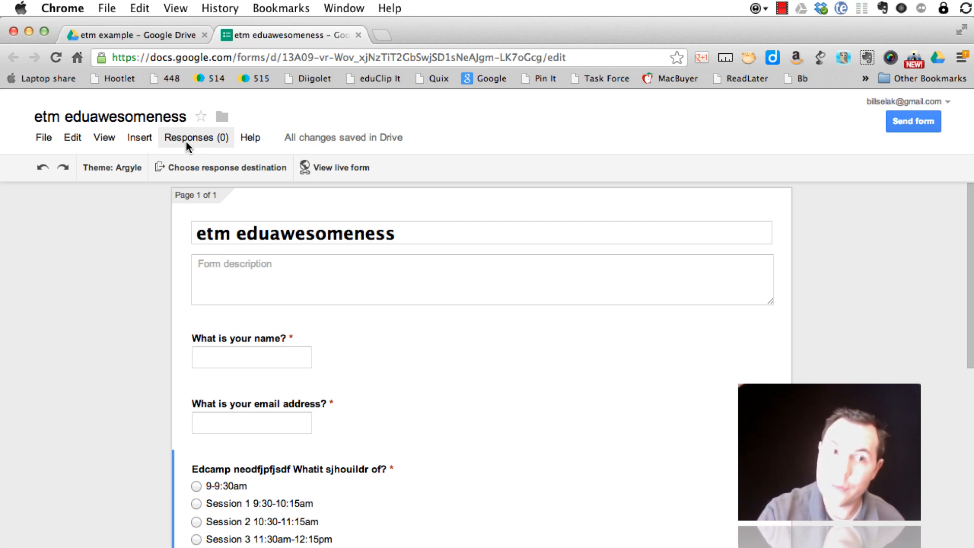
pyautogui.click(196, 137)
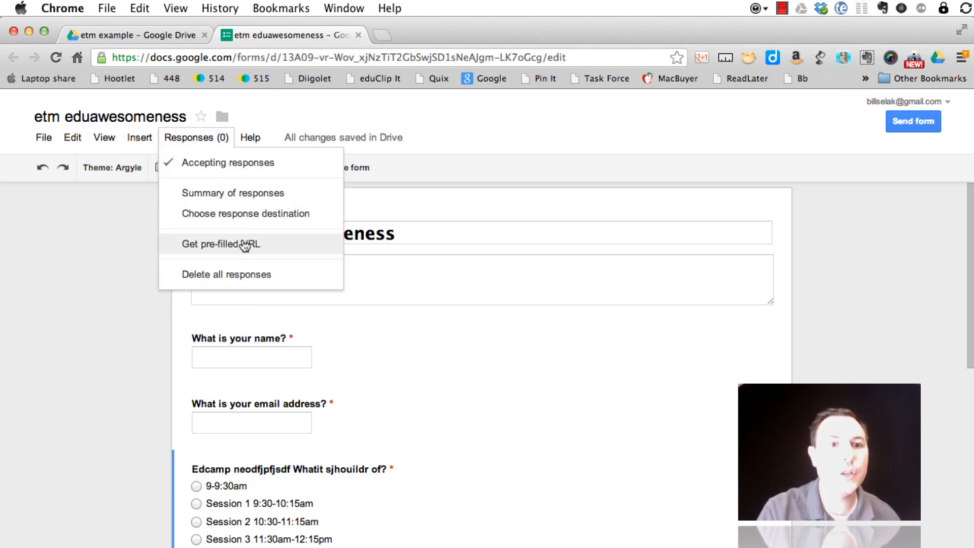
pyautogui.click(220, 244)
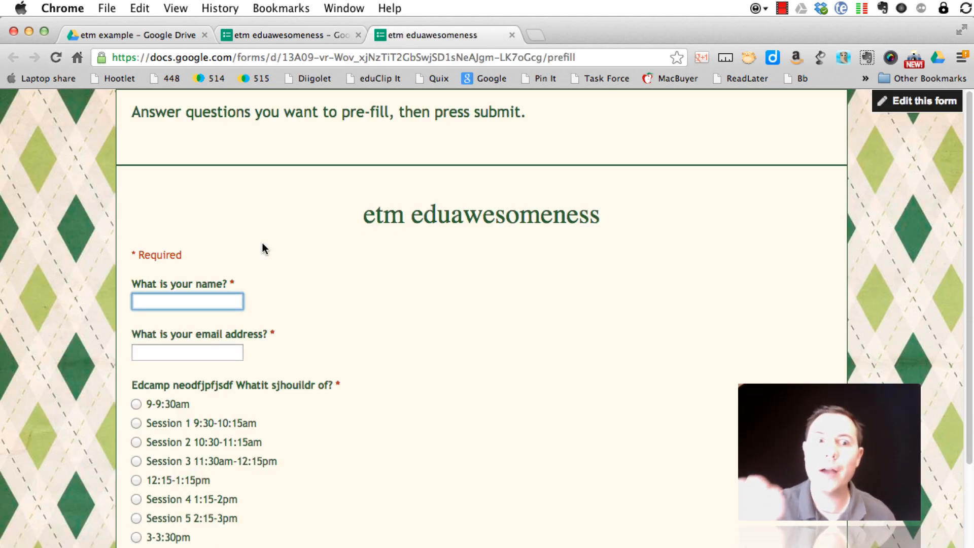
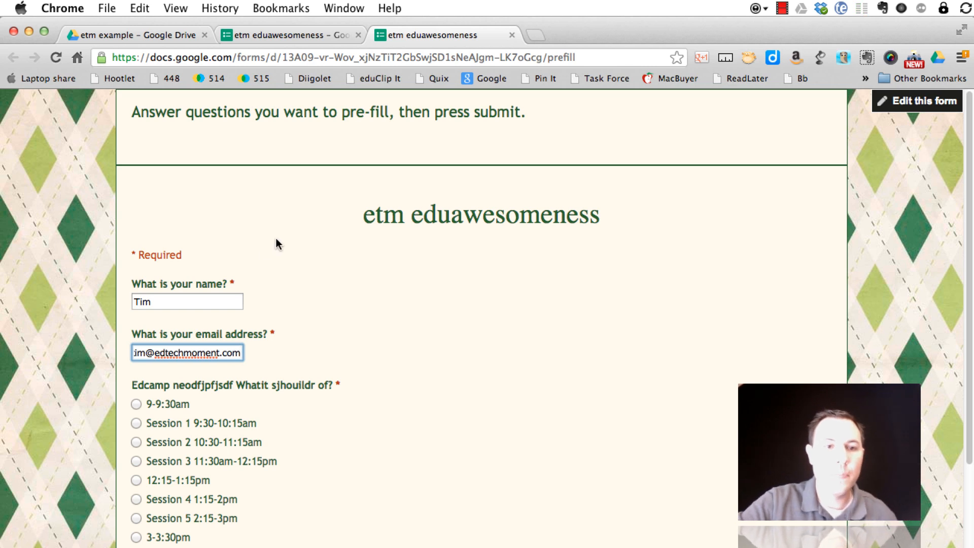
pyautogui.scroll(-3)
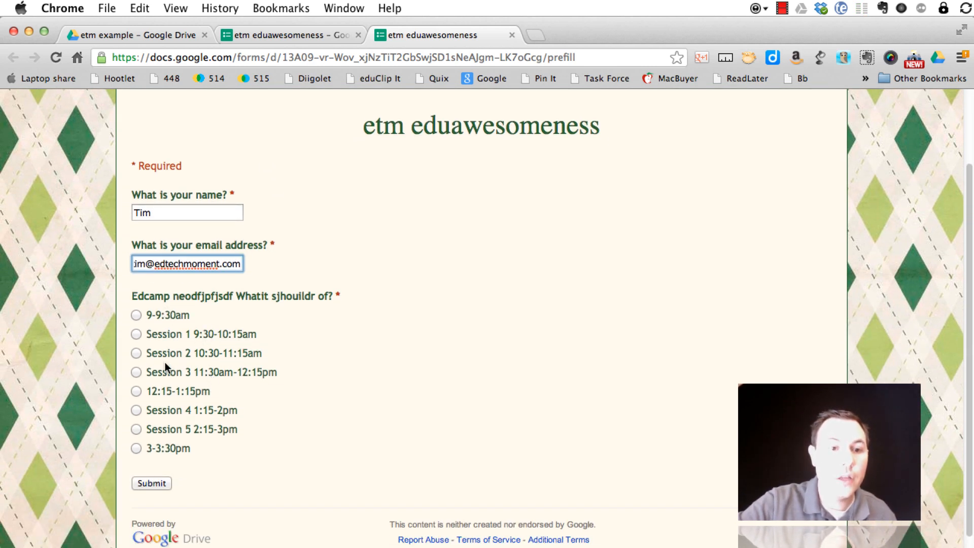
pyautogui.moveTo(157, 483)
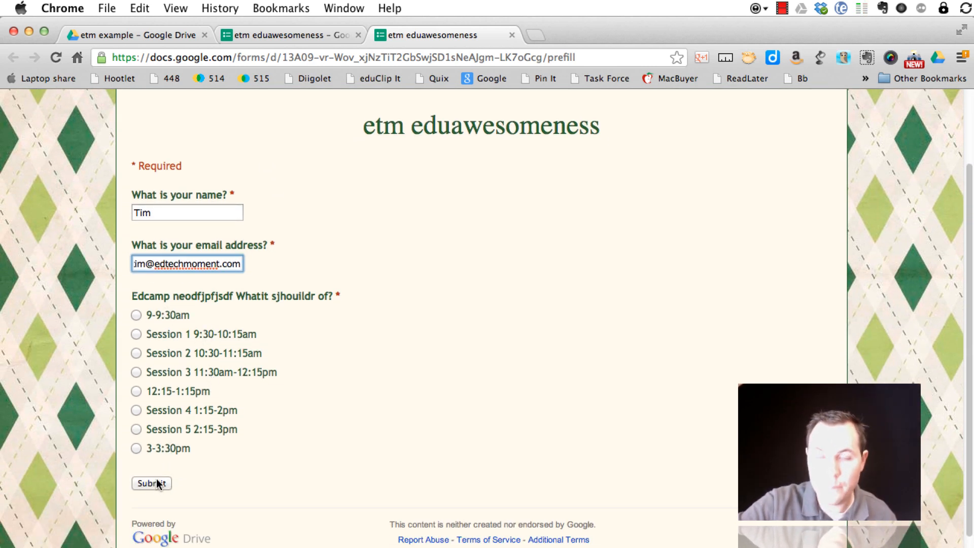
# - Submit the pre-filled answers and select the generated pre-filled link
pyautogui.click(151, 483)
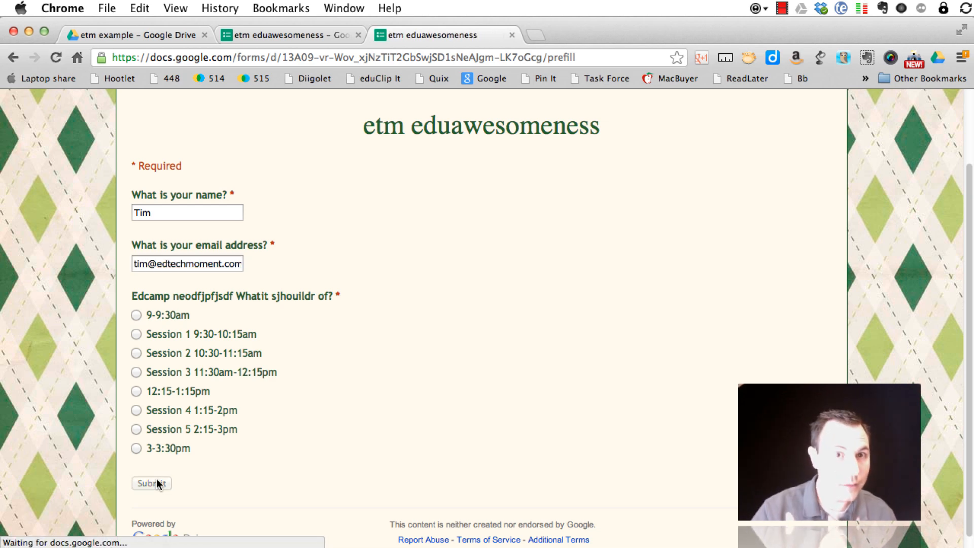
pyautogui.click(151, 483)
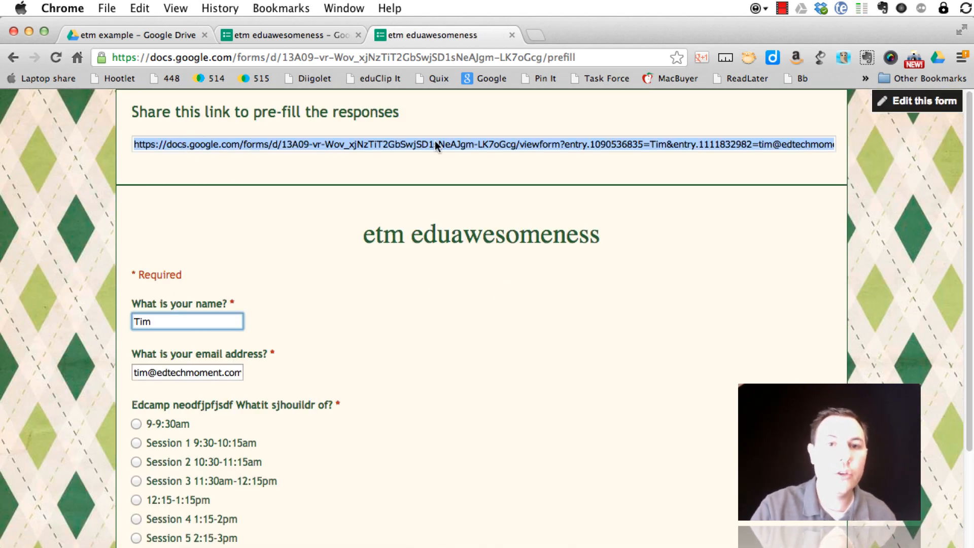
pyautogui.moveTo(600, 152)
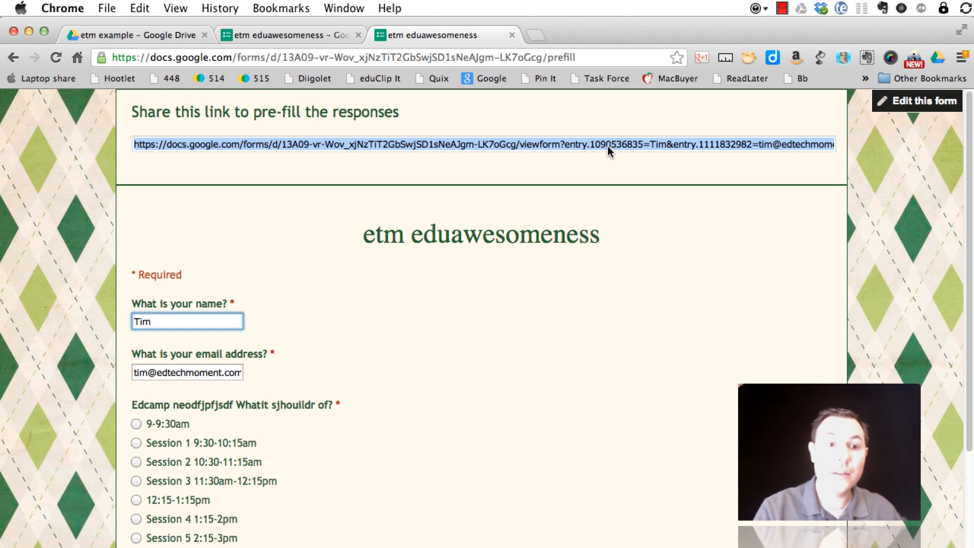
pyautogui.scroll(-3)
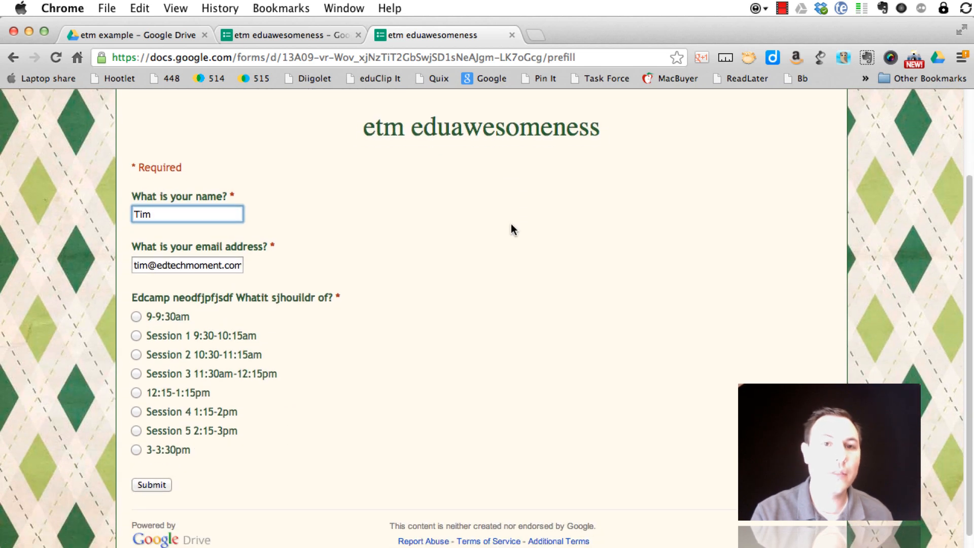
pyautogui.moveTo(260, 180)
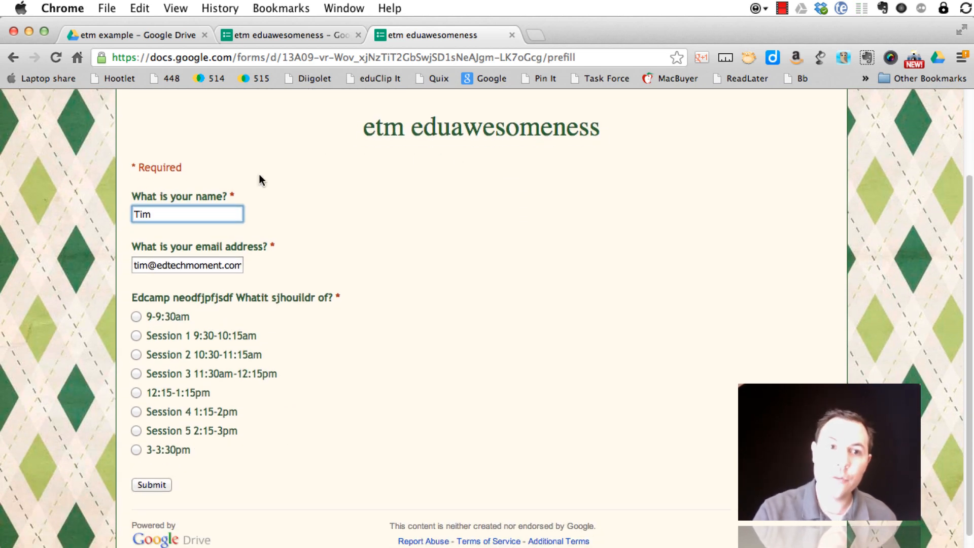
pyautogui.moveTo(205, 260)
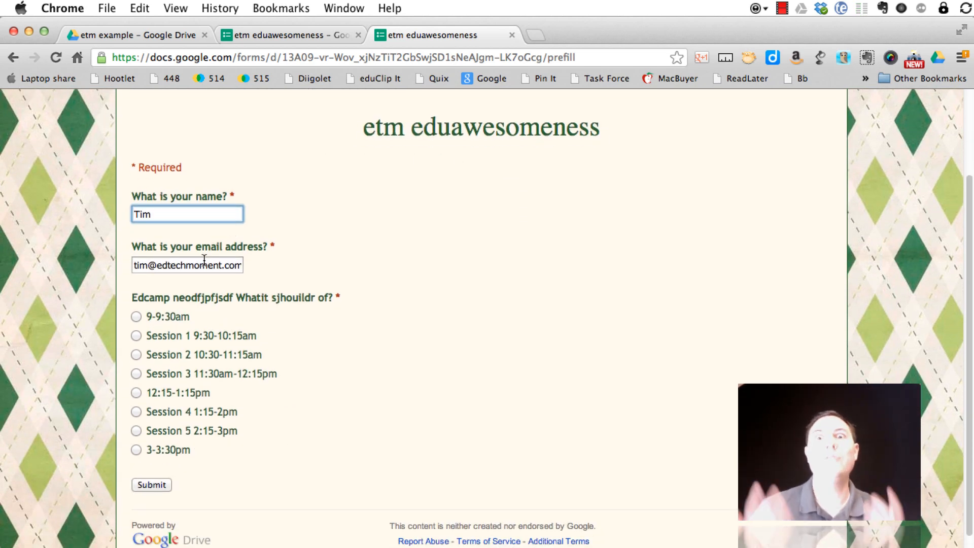